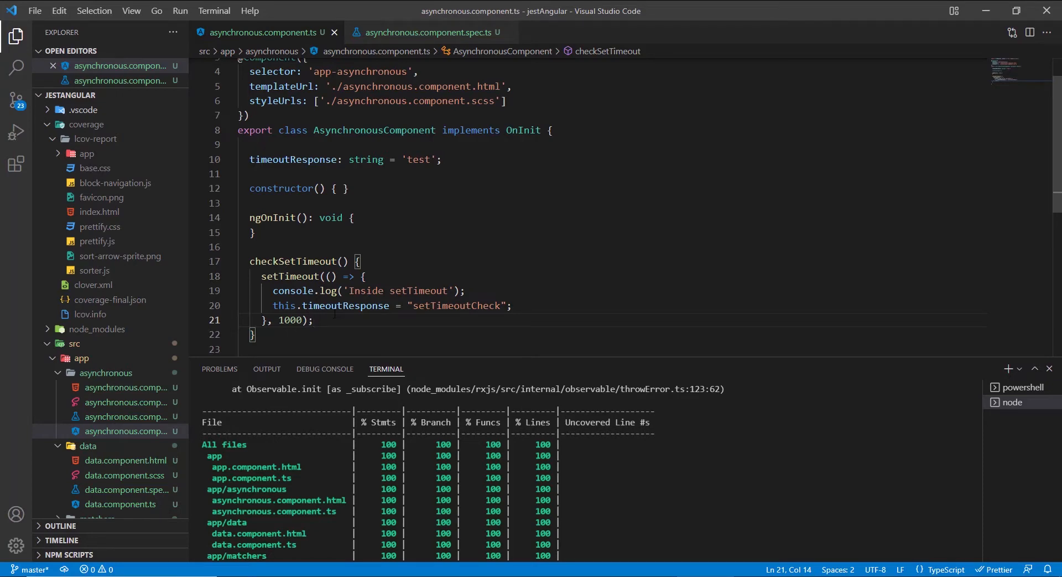
# - Return to data.component.ts with a cleared terminal showing only the PowerShell prompt
pyautogui.click(121, 430)
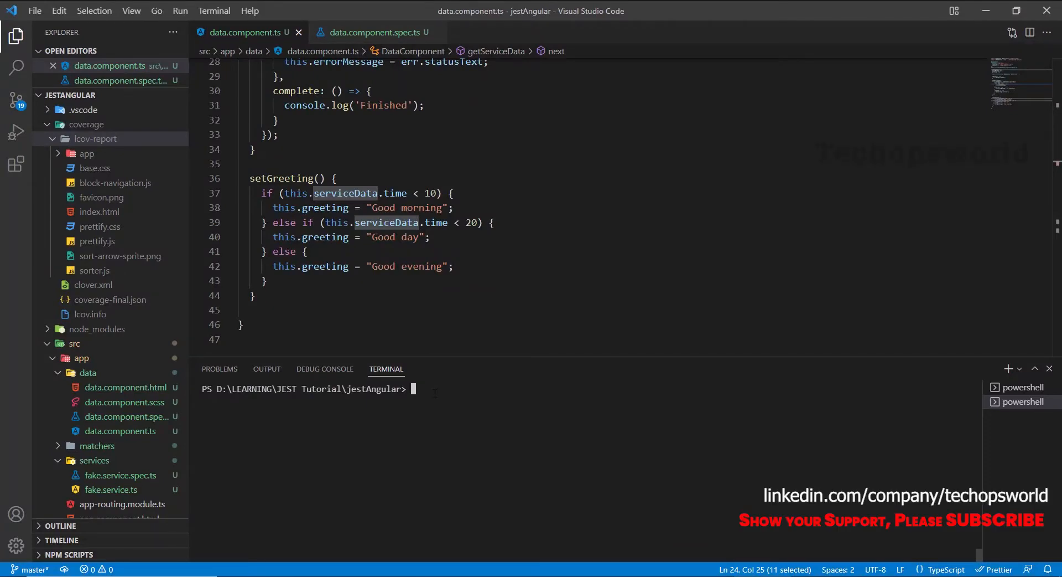
# - Generate the asynchronous component with ng g c asynchronous and open asynchronous.component.ts
pyautogui.write('ng g c')
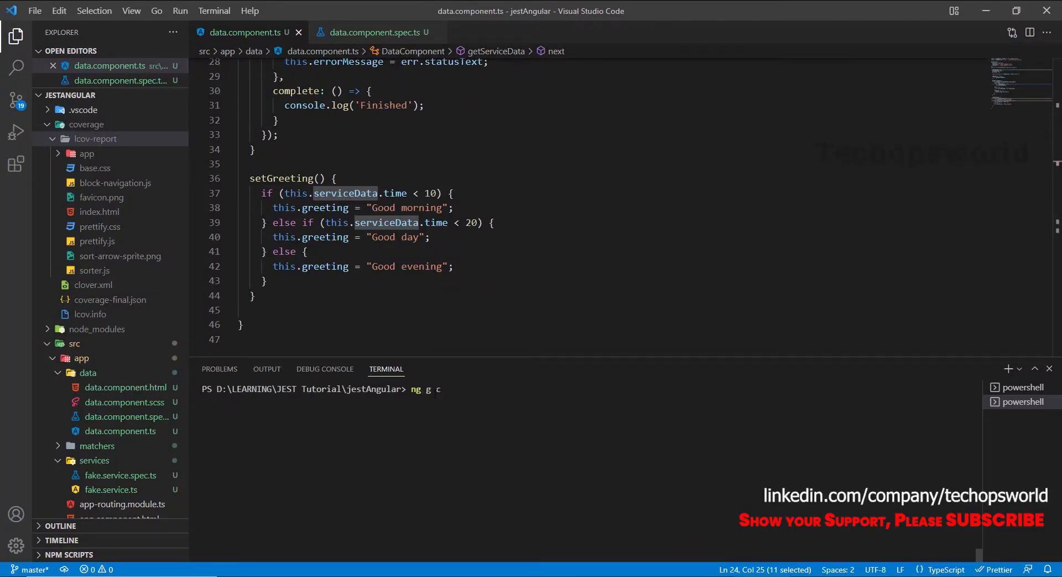
pyautogui.write('asynchro')
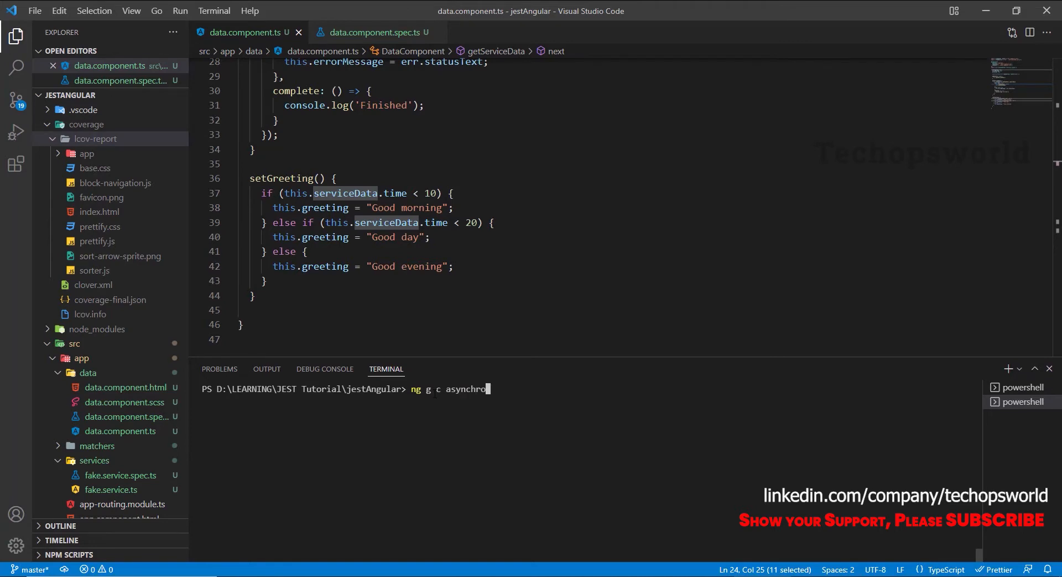
pyautogui.write('nous')
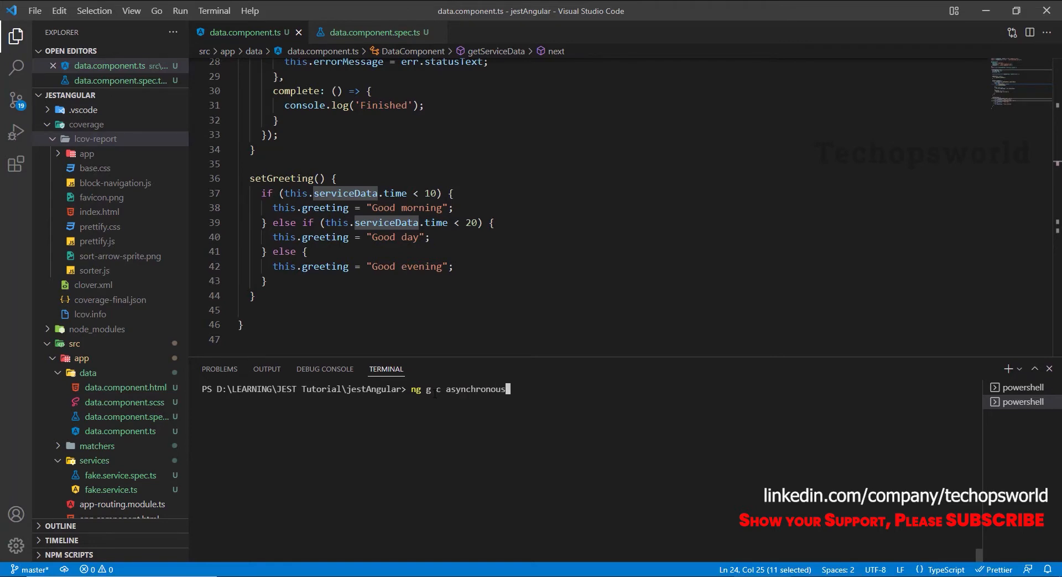
pyautogui.press('Enter')
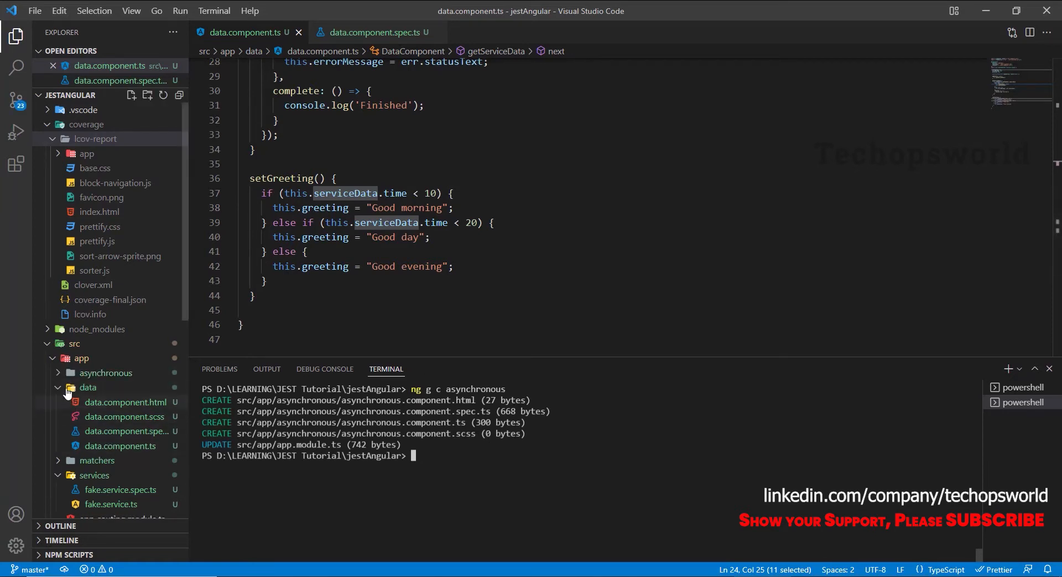
pyautogui.click(105, 371)
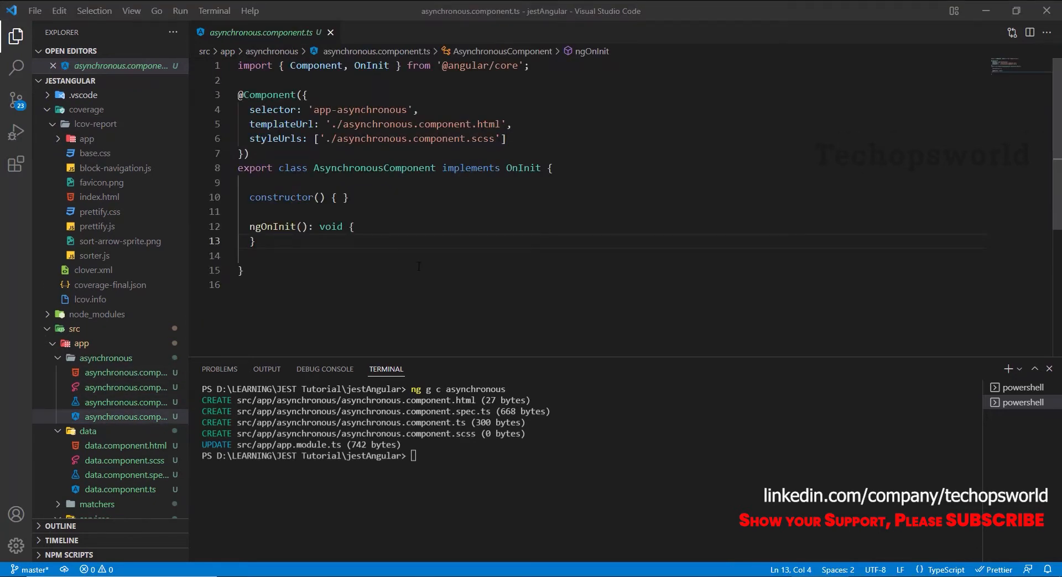
# - Add timeoutResponse: string = 'test' and a checkSetTimeout method with a 1000 ms setTimeout
pyautogui.press('enter')
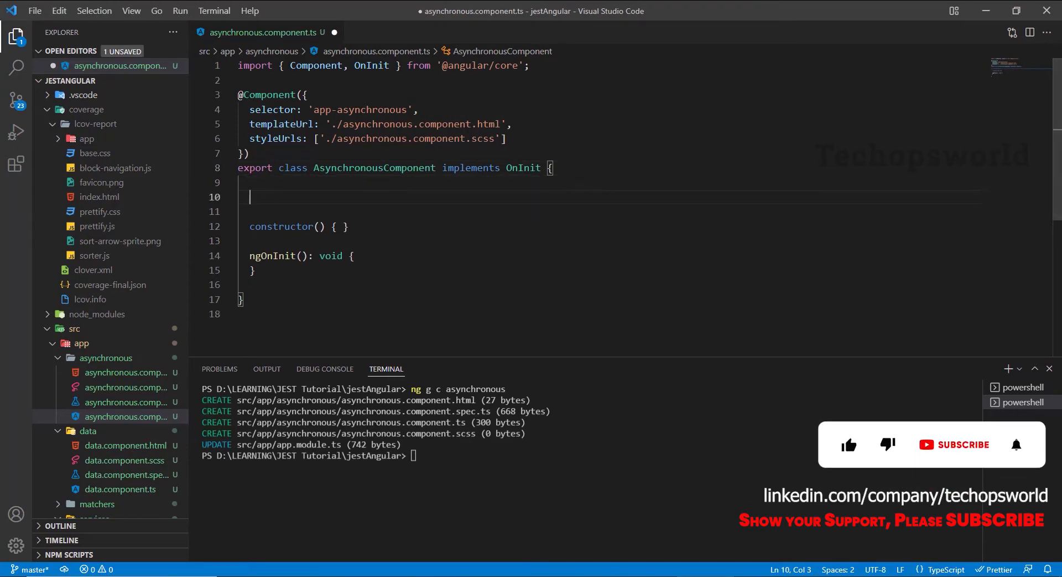
pyautogui.write("timeoutResponse: string = 'test';")
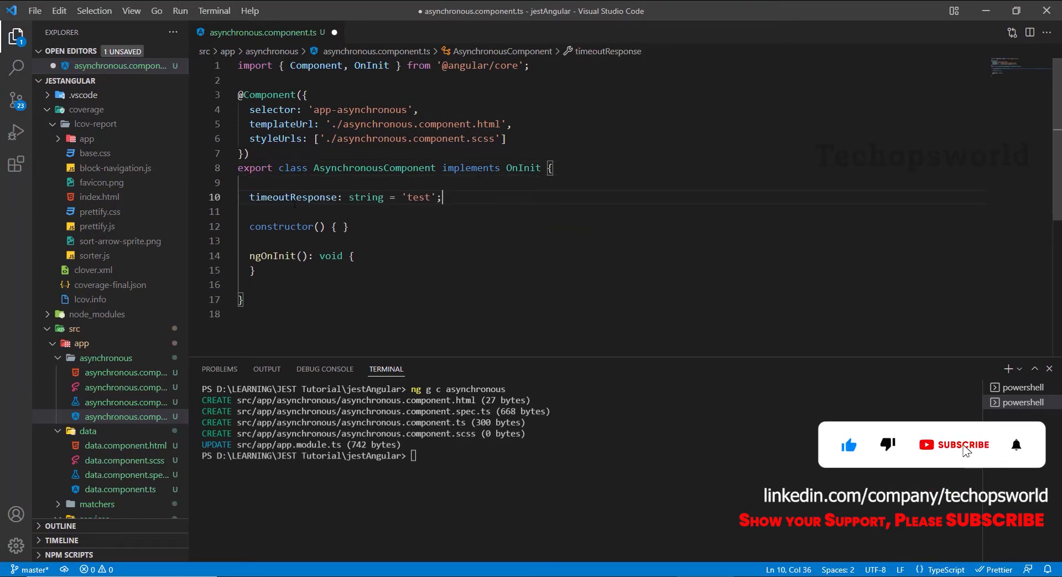
pyautogui.click(958, 444)
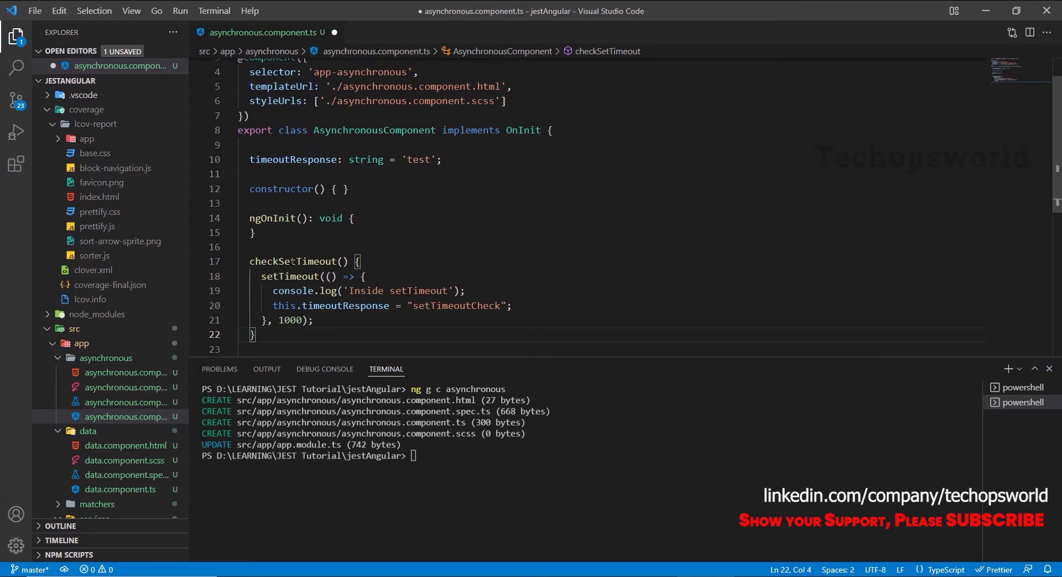
# - Highlight checkSetTimeout, the 1000 ms delay and the timeoutResponse reassignment while explaining
pyautogui.doubleClick(292, 261)
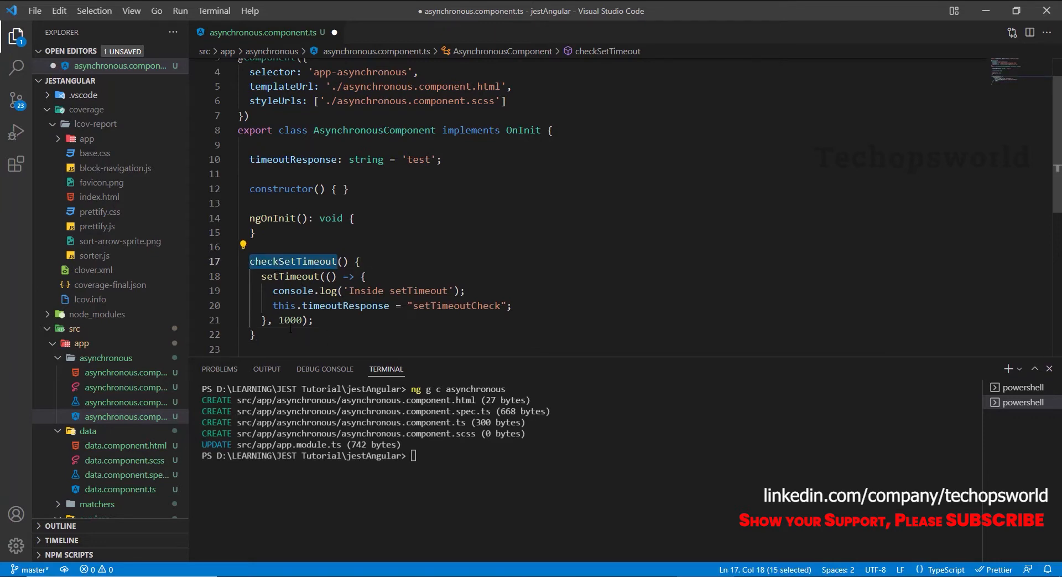
pyautogui.doubleClick(291, 320)
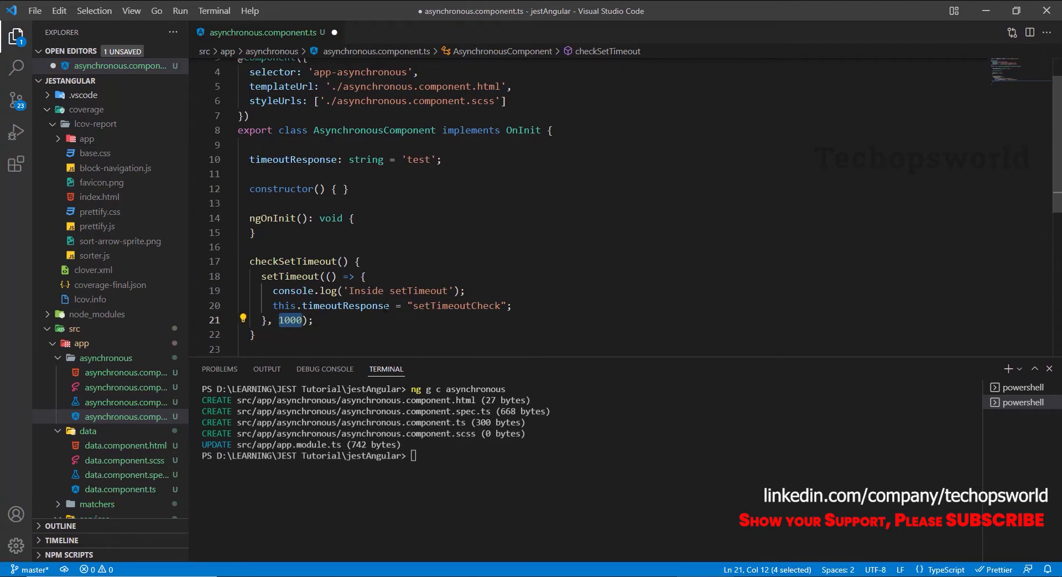
pyautogui.doubleClick(346, 305)
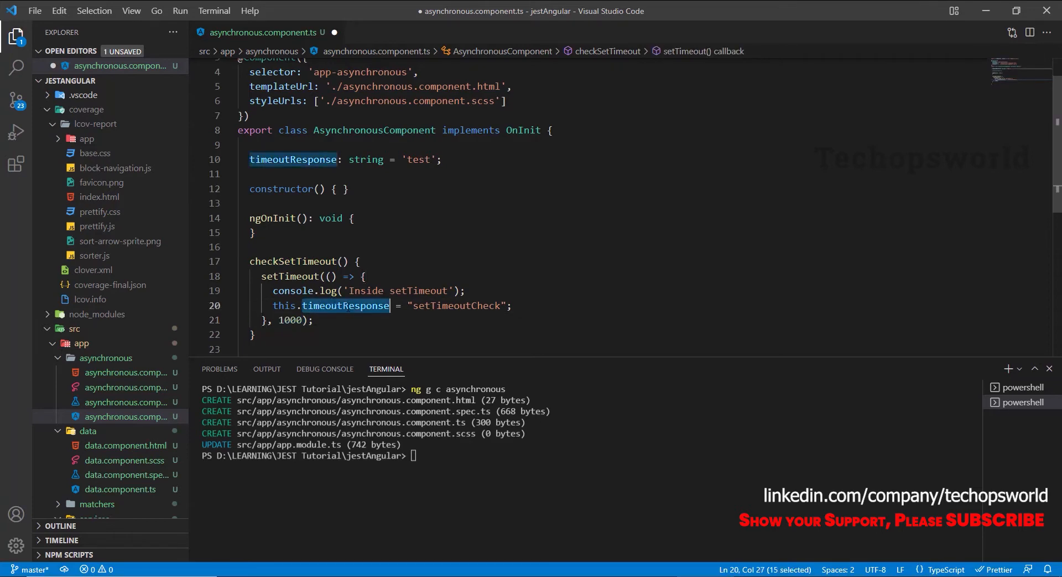
pyautogui.doubleClick(455, 305)
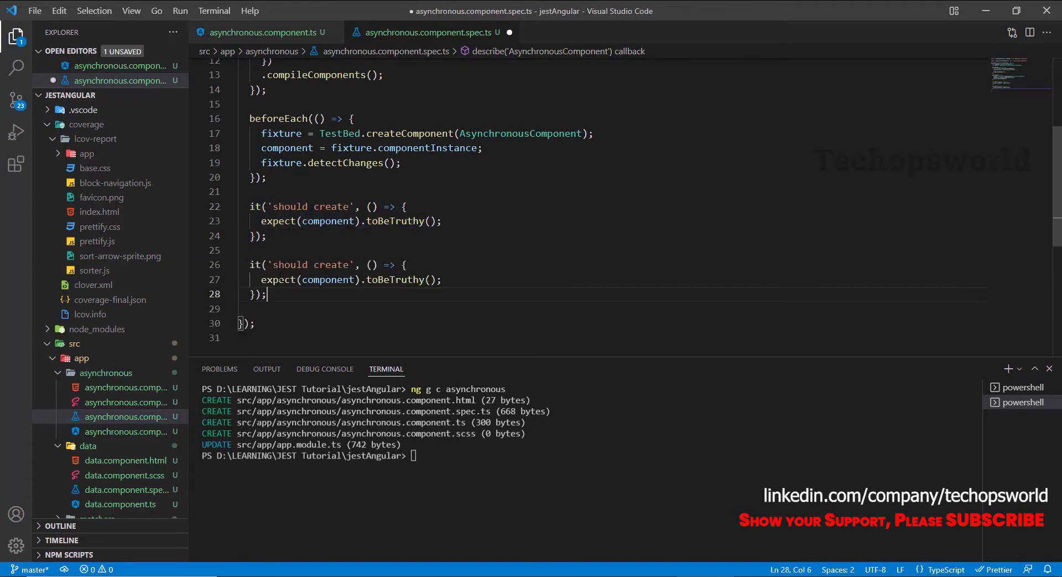
# - Rename the second spec test to 'should set timeoutResponse setTimeoutCheck'
pyautogui.doubleClick(331, 264)
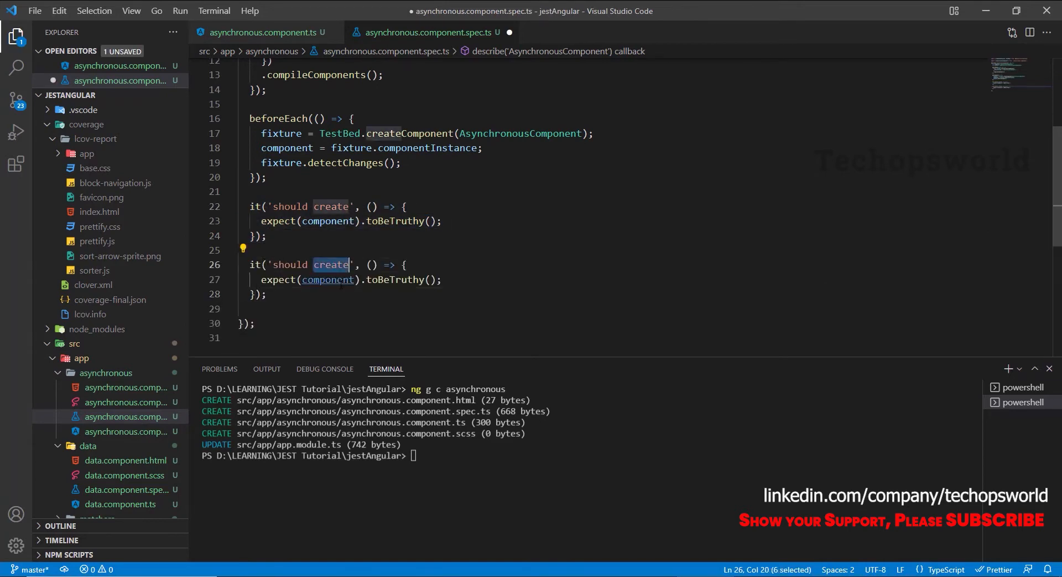
pyautogui.write('set timeoutResponse')
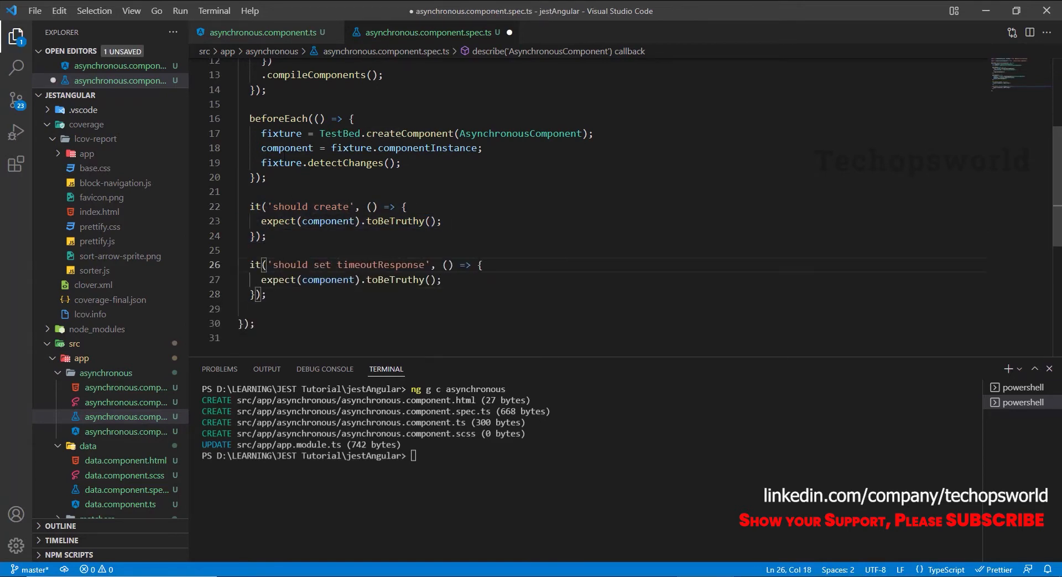
pyautogui.click(262, 32)
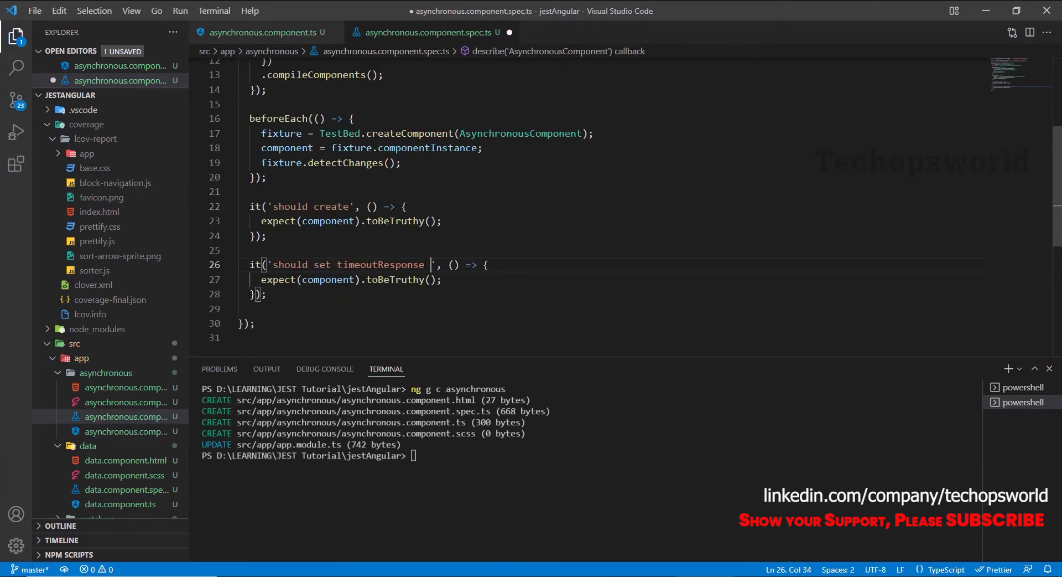
pyautogui.write('setTimeoutCheck')
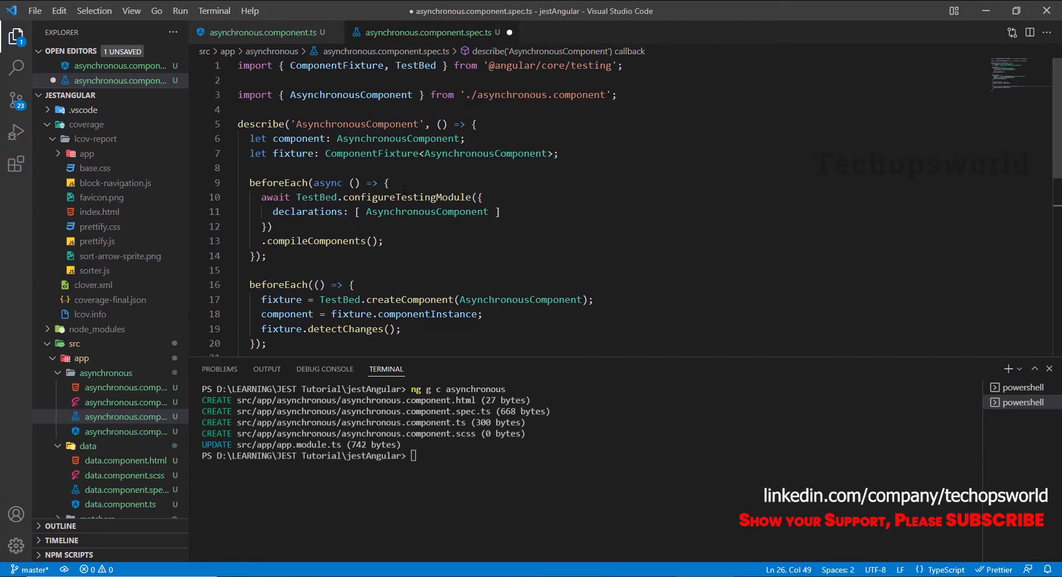
# - Add jest.useFakeTimers() and jest.spyOn(global, 'setTimeout') to the spec's beforeEach
pyautogui.write('j')
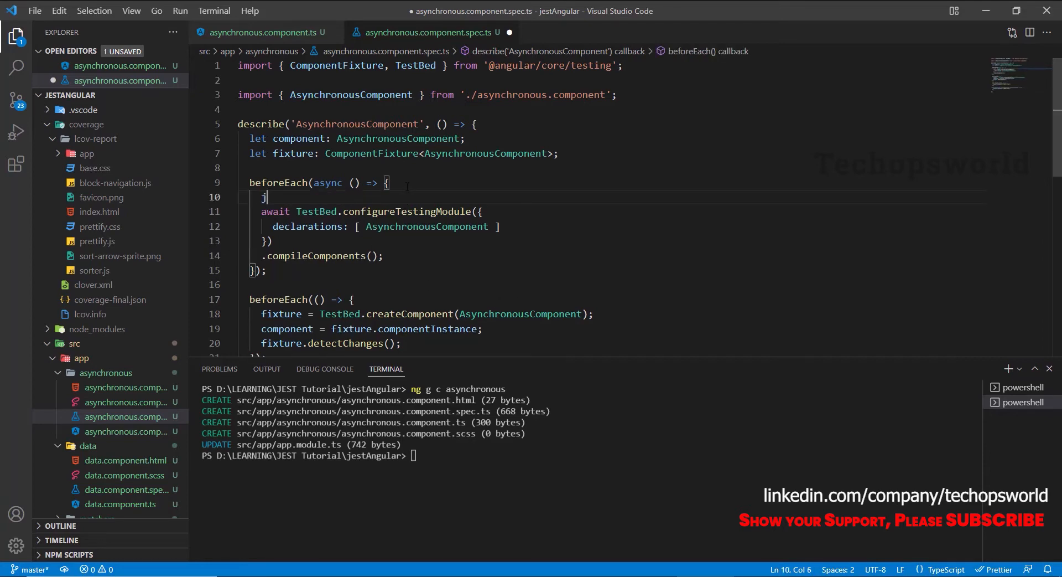
pyautogui.write('est.useFakeTimers(')
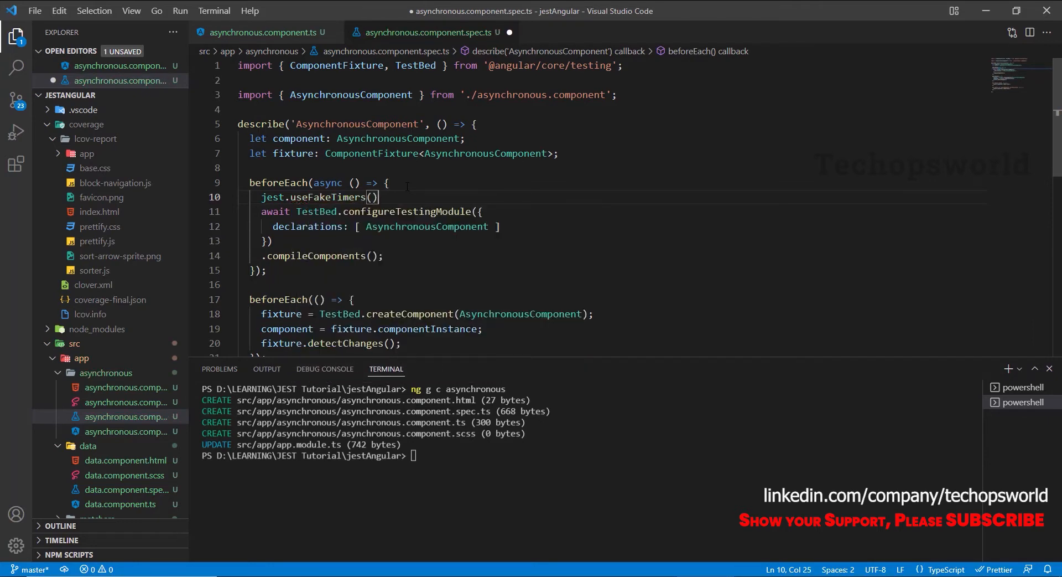
pyautogui.write(';')
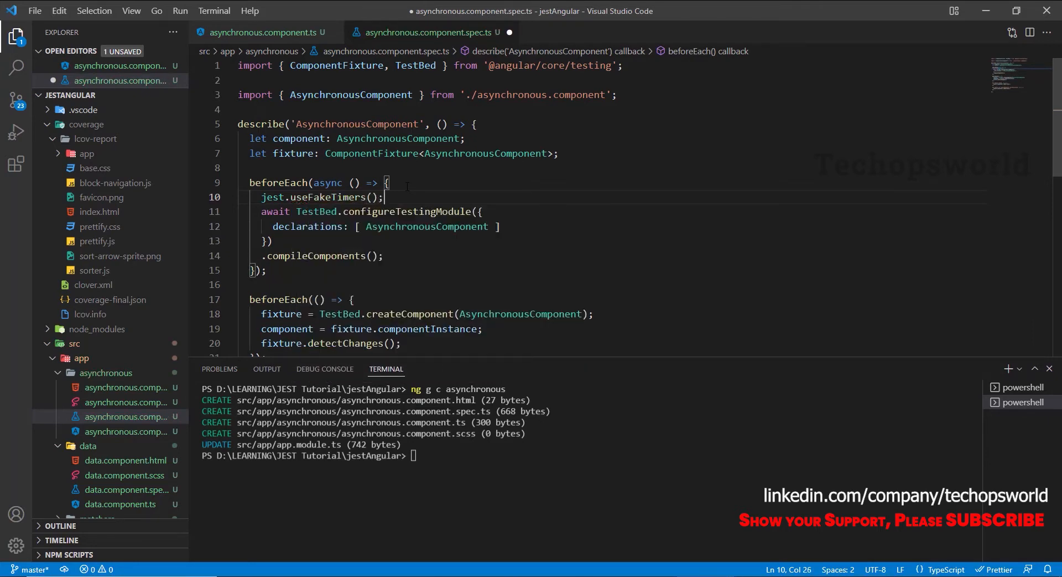
pyautogui.press('Enter')
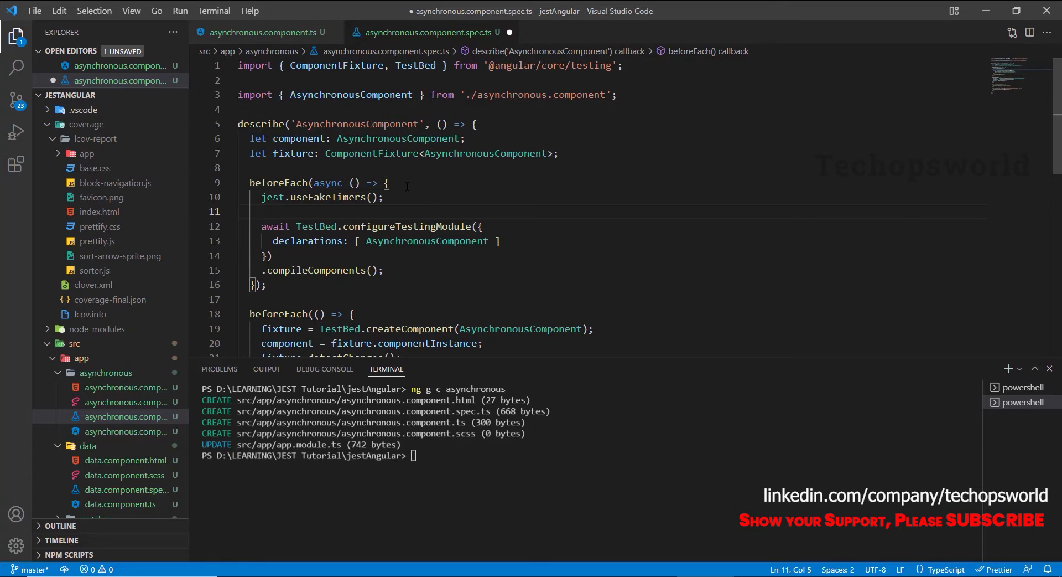
pyautogui.write('jest.')
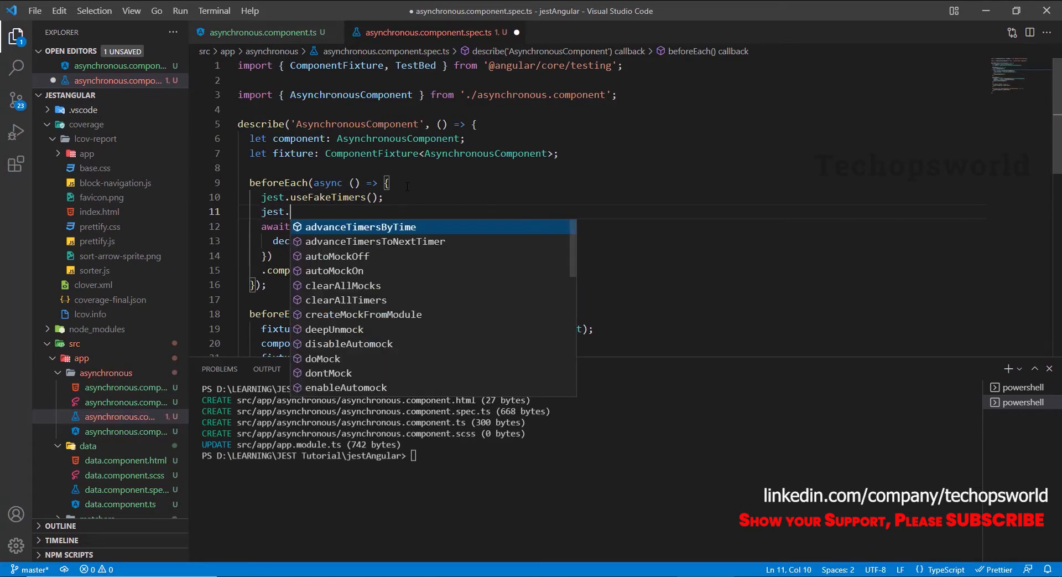
pyautogui.write('spyOn(g1')
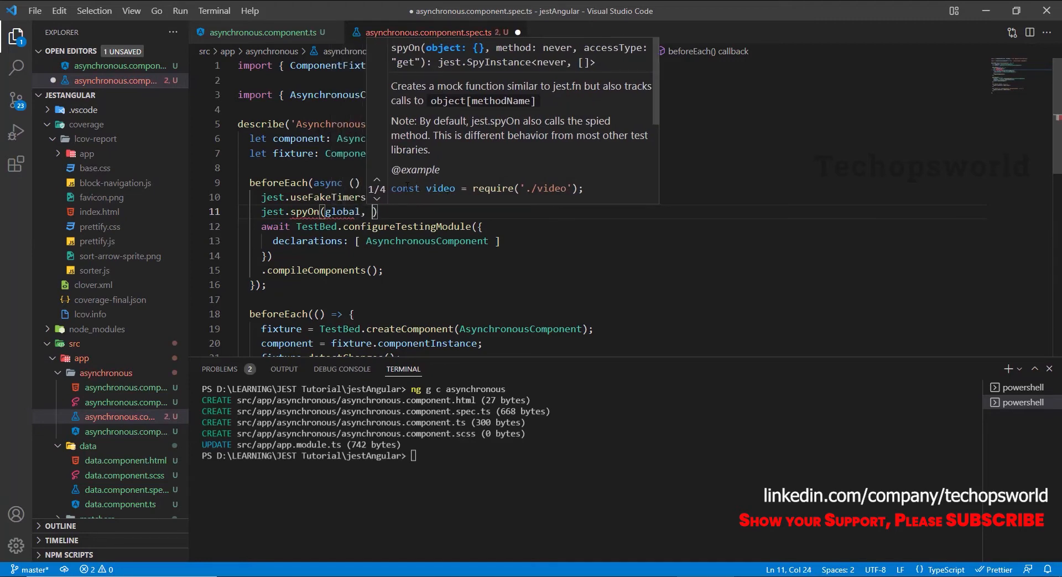
pyautogui.write("'setTimeout")
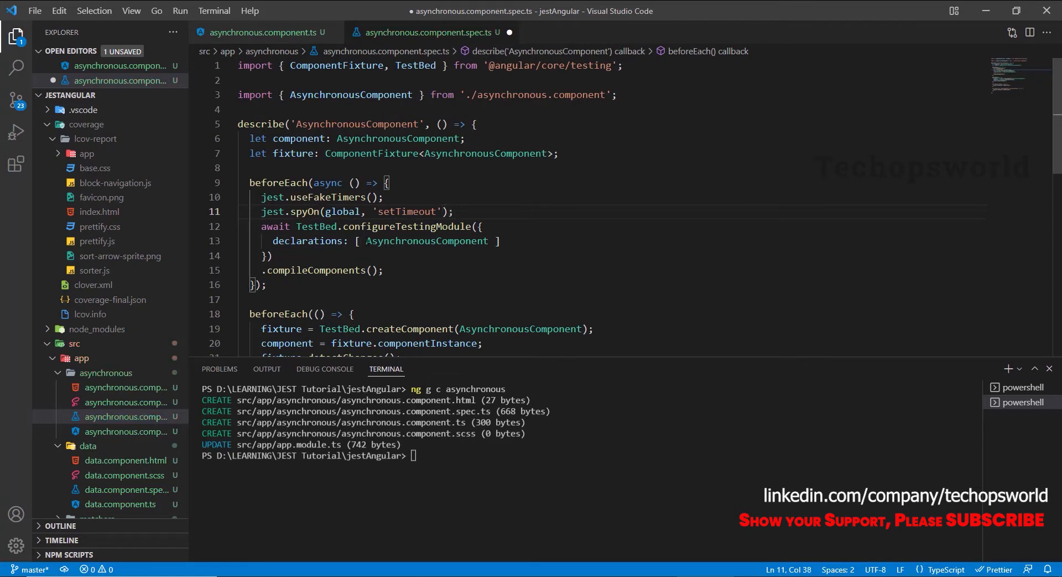
pyautogui.doubleClick(407, 211)
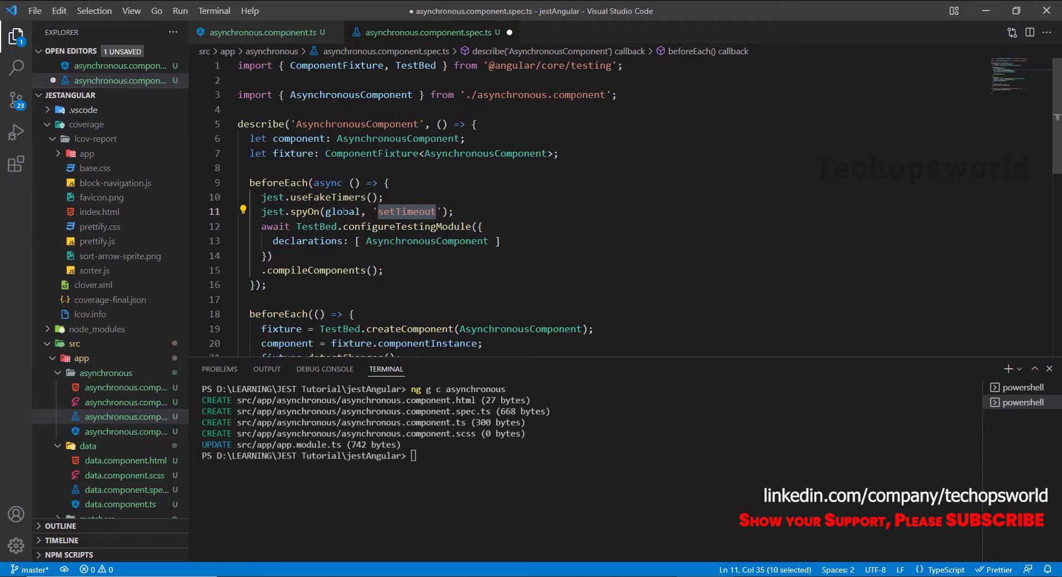
# - Call component.checkSetTimeout() in the test, checking the component source for member names
pyautogui.scroll(-3)
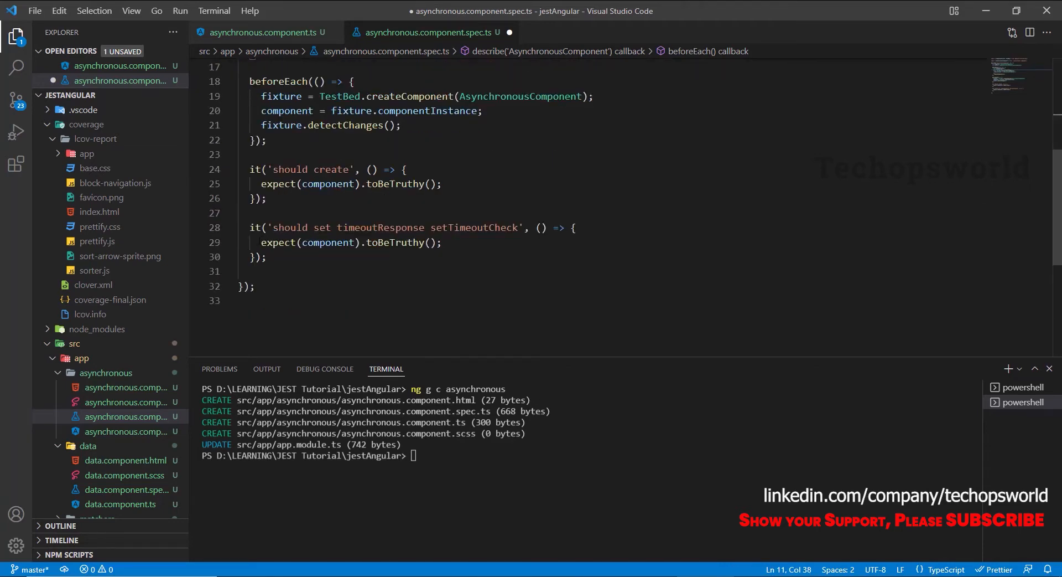
pyautogui.write('component.')
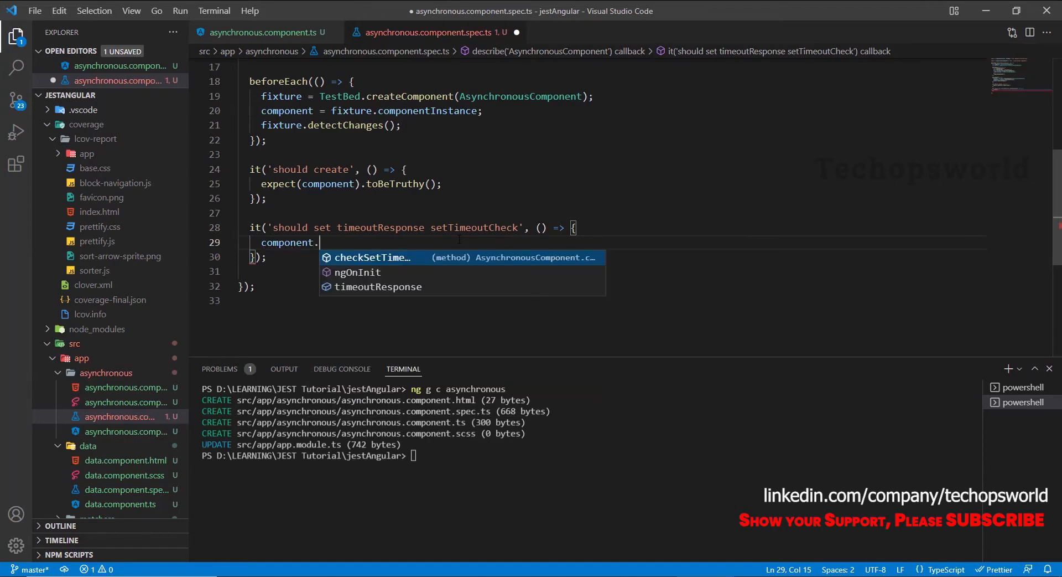
pyautogui.write('checkSetTimeout();')
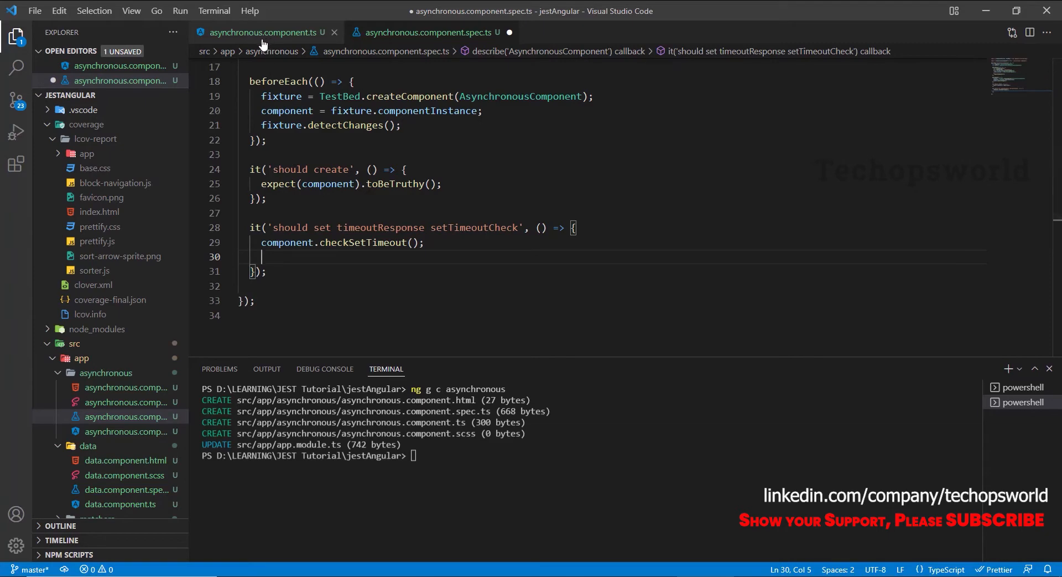
pyautogui.click(261, 32)
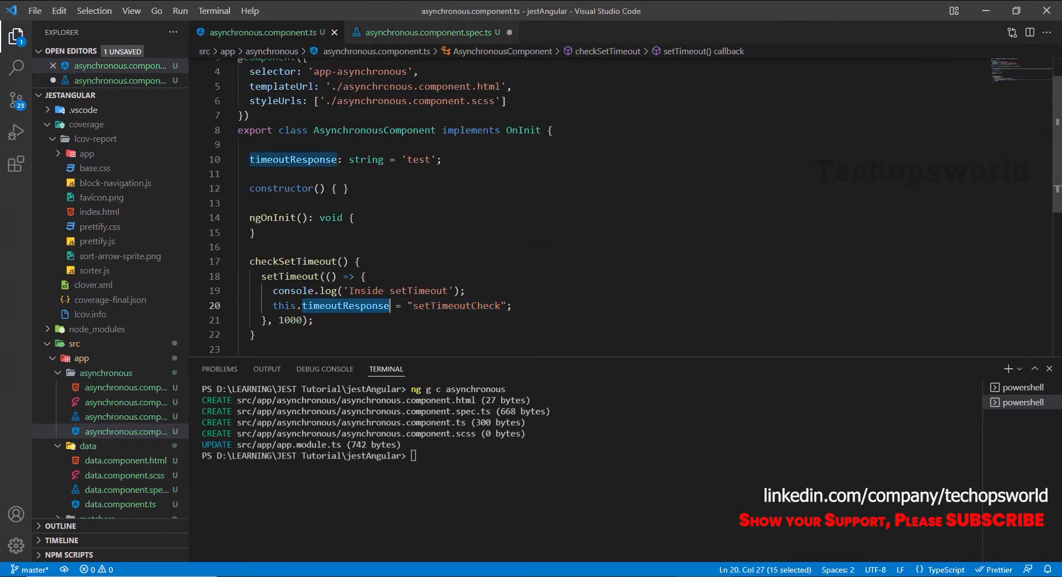
pyautogui.click(425, 32)
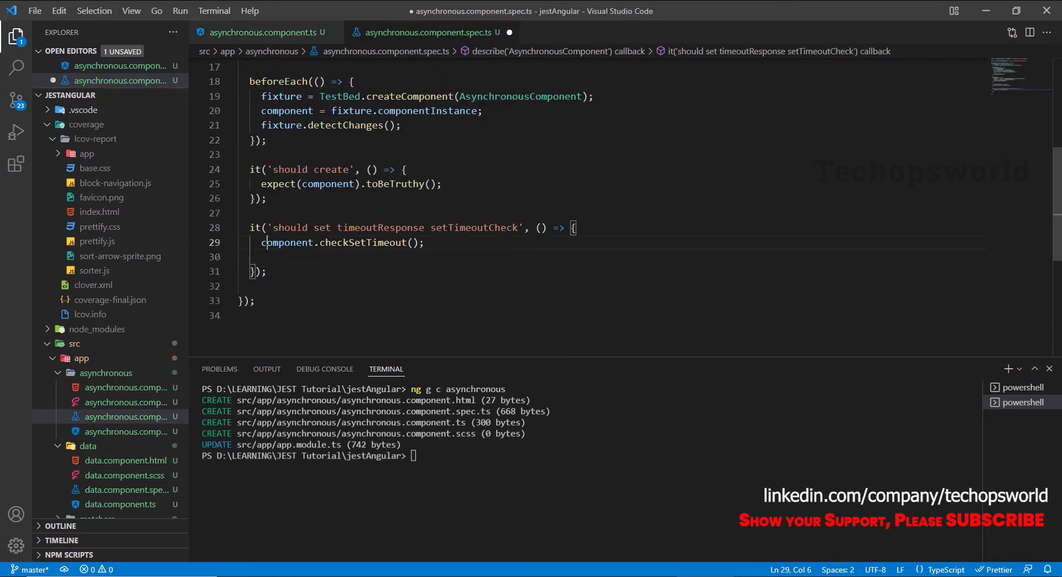
# - Add expect(component.timeoutResponse).not.toBe('setTimeoutCheck');
pyautogui.write('expe')
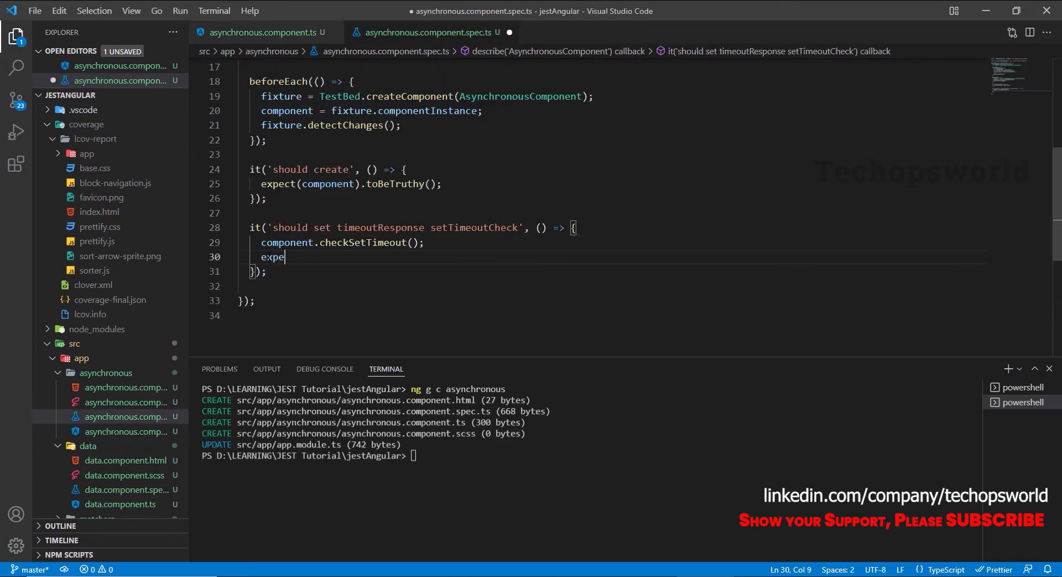
pyautogui.write('ct()')
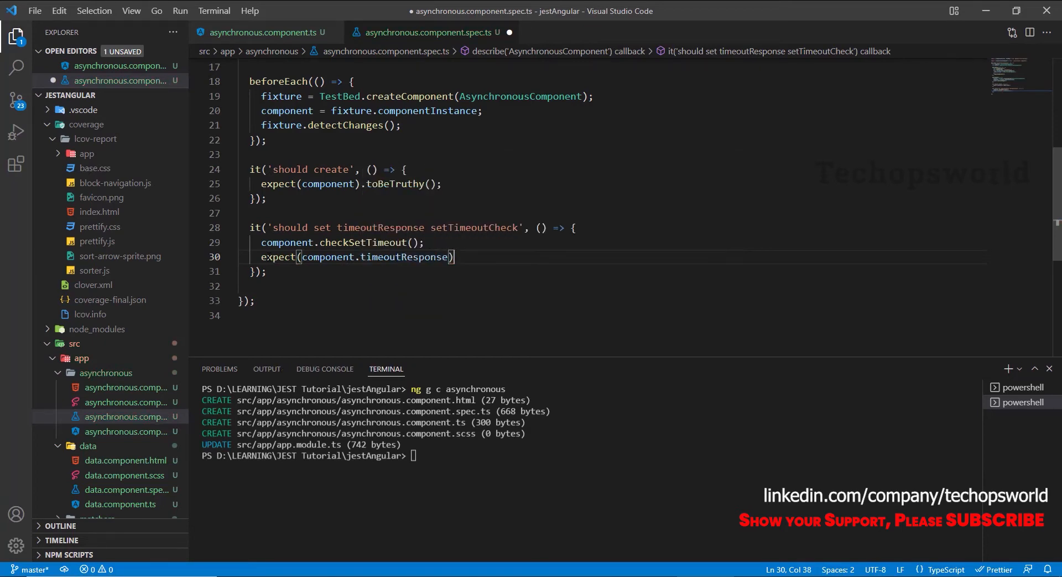
pyautogui.write('.')
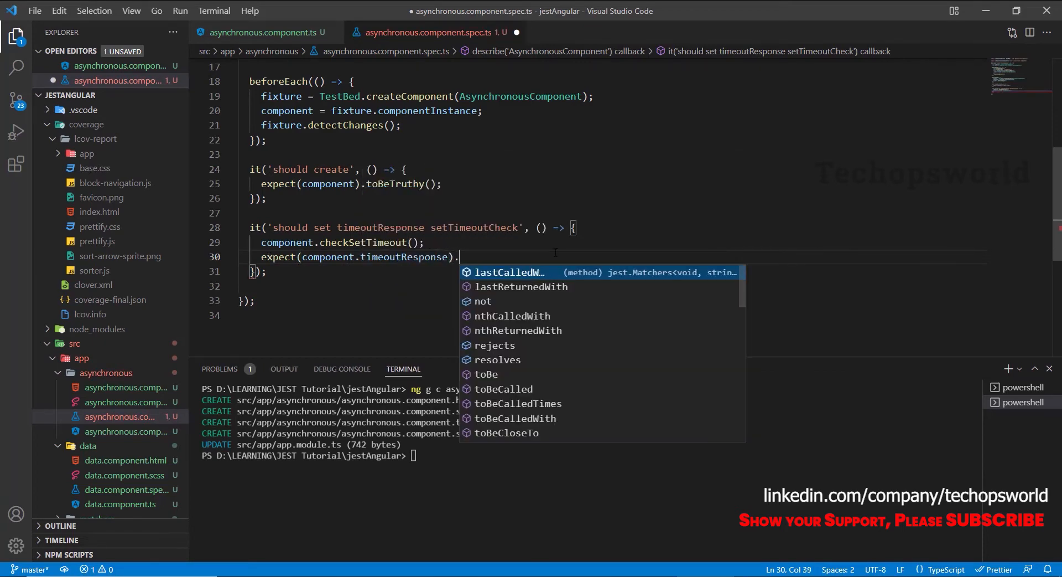
pyautogui.write('not')
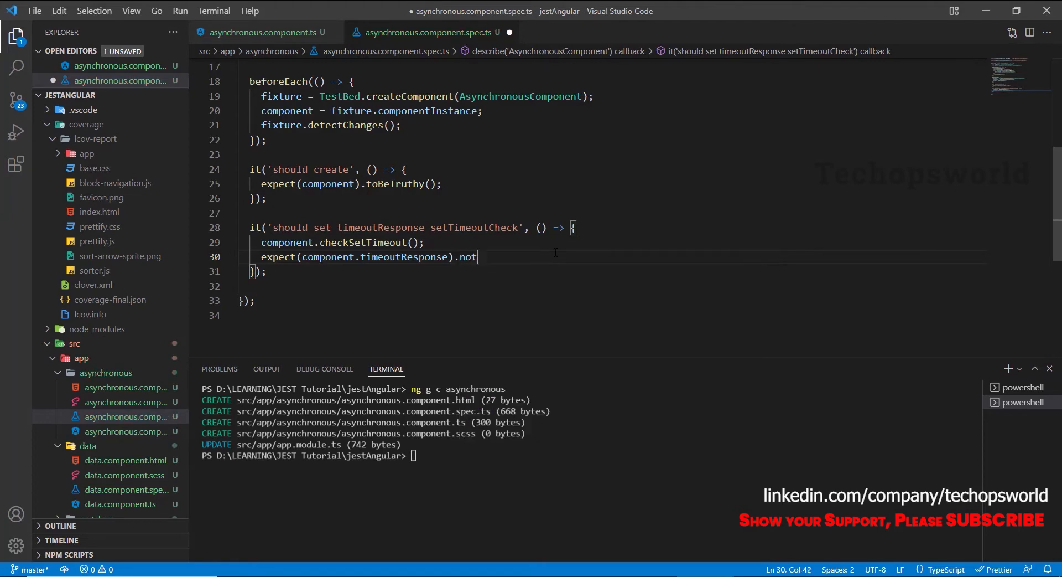
pyautogui.write(".toBe('')")
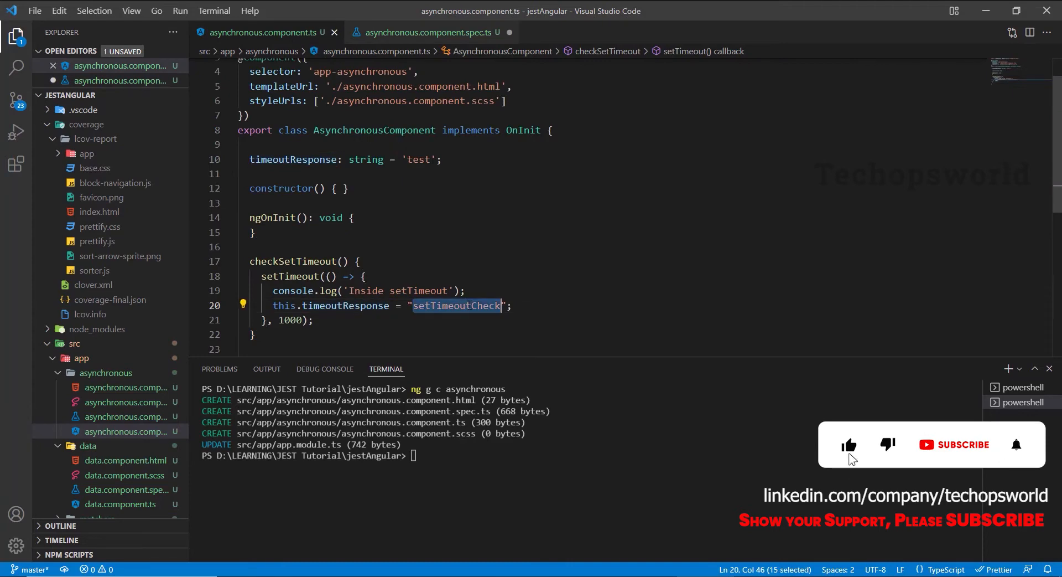
pyautogui.click(427, 32)
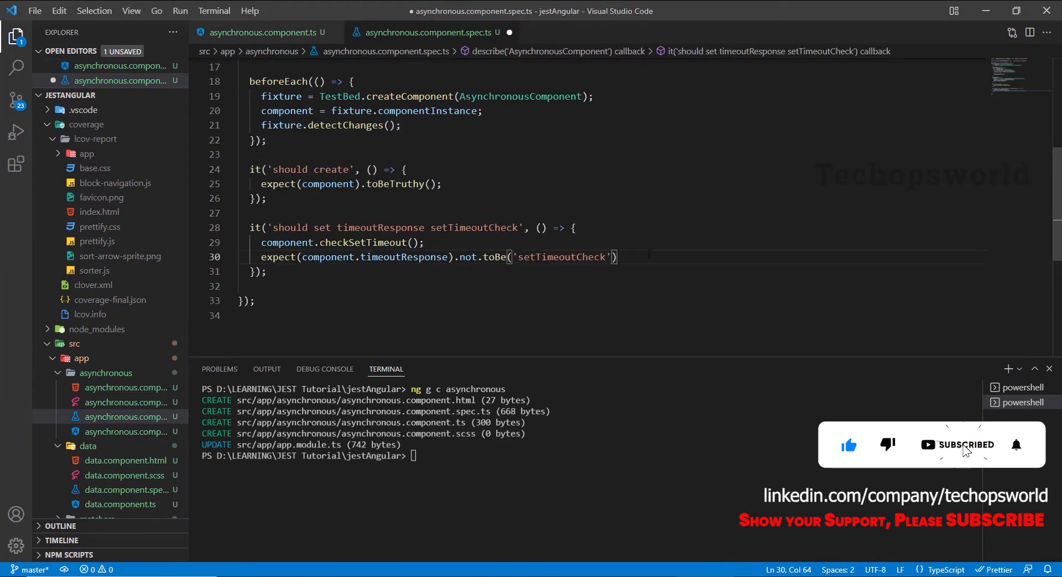
pyautogui.write(';')
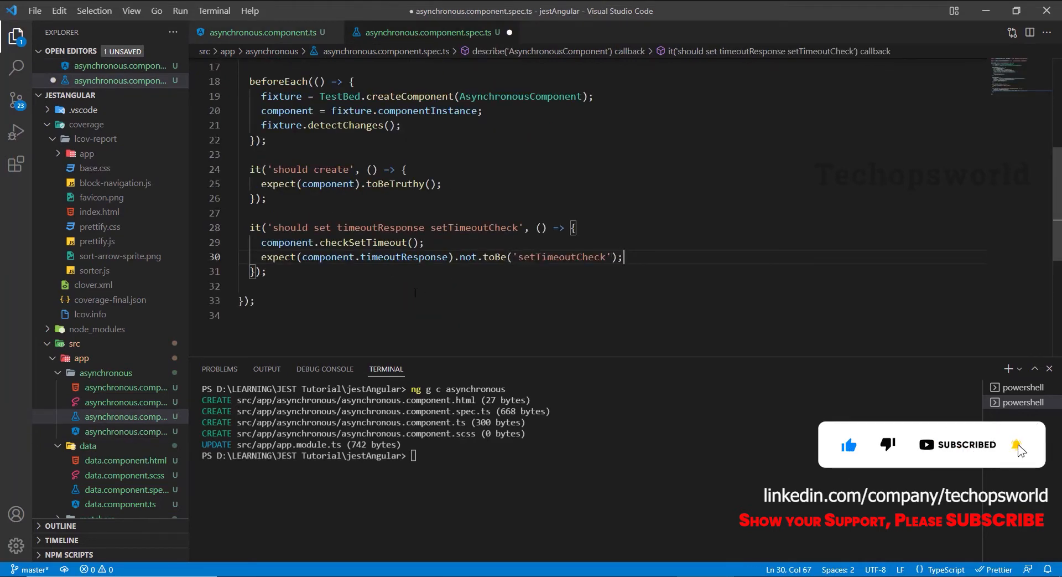
# - Highlight the checkSetTimeout call, the not assertion, and the component's 'test' and 'setTimeoutCheck' values while explaining
pyautogui.doubleClick(362, 242)
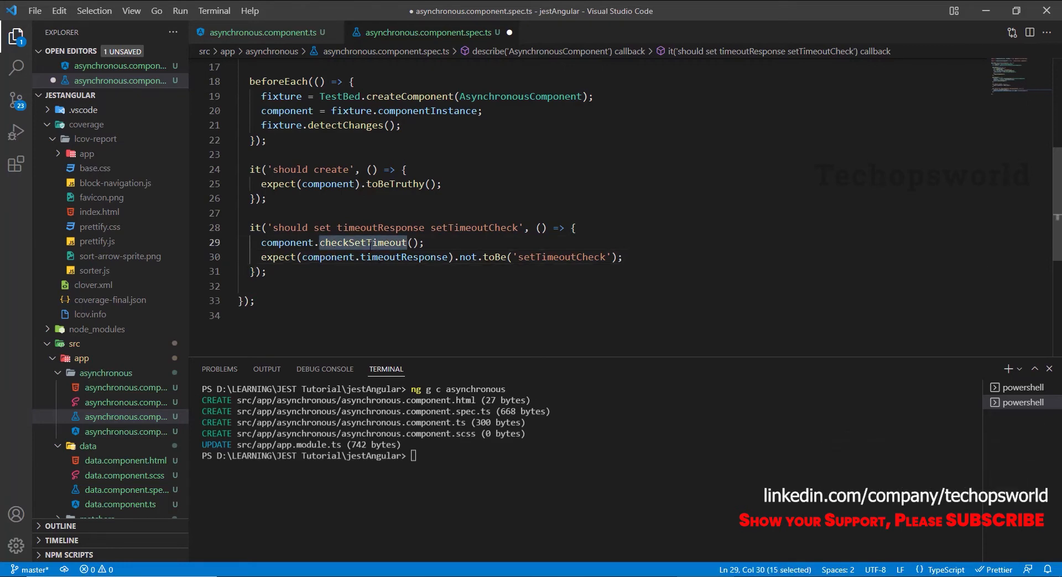
pyautogui.doubleClick(404, 255)
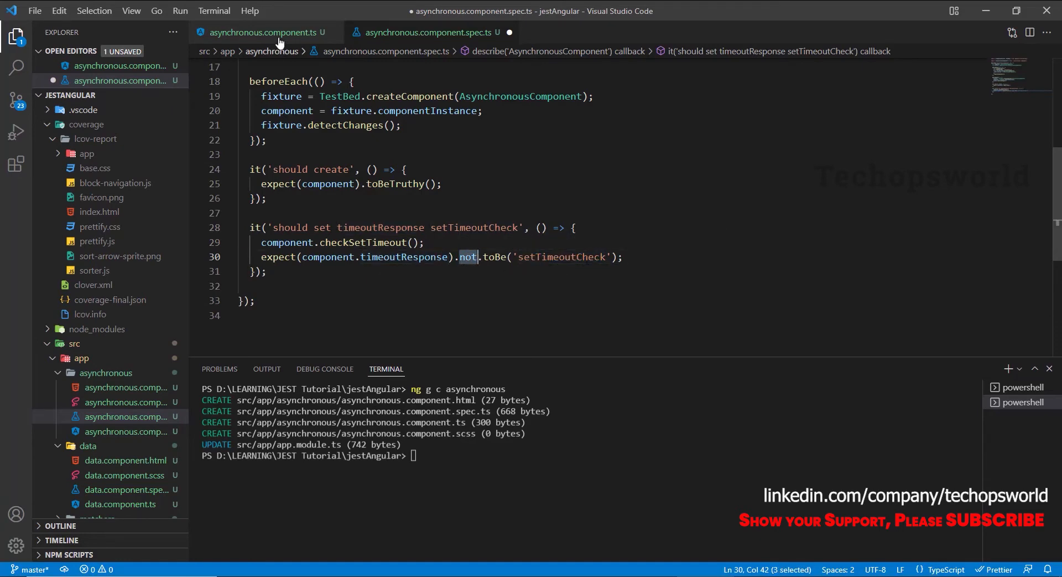
pyautogui.click(265, 32)
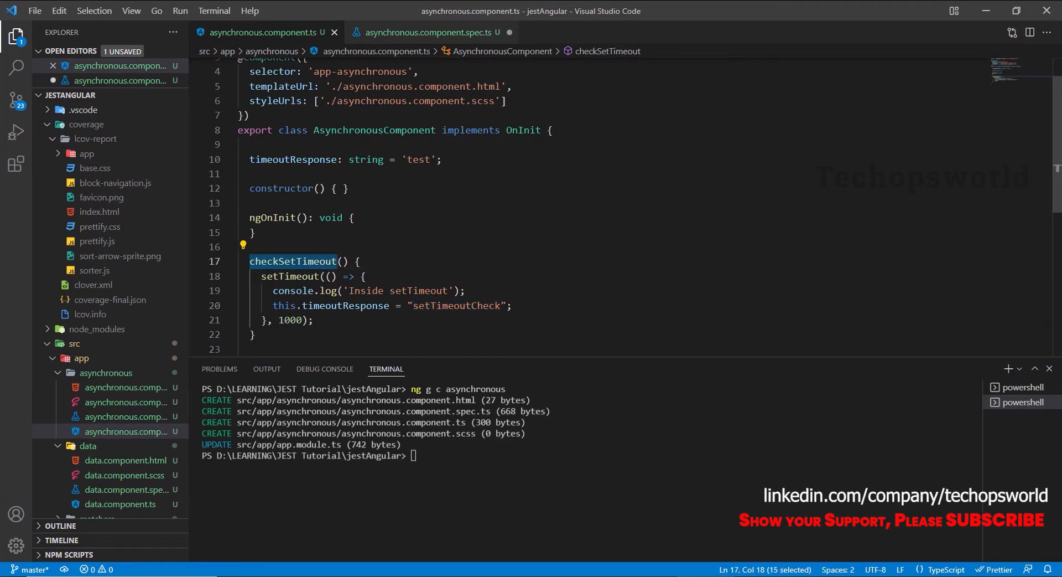
pyautogui.doubleClick(455, 305)
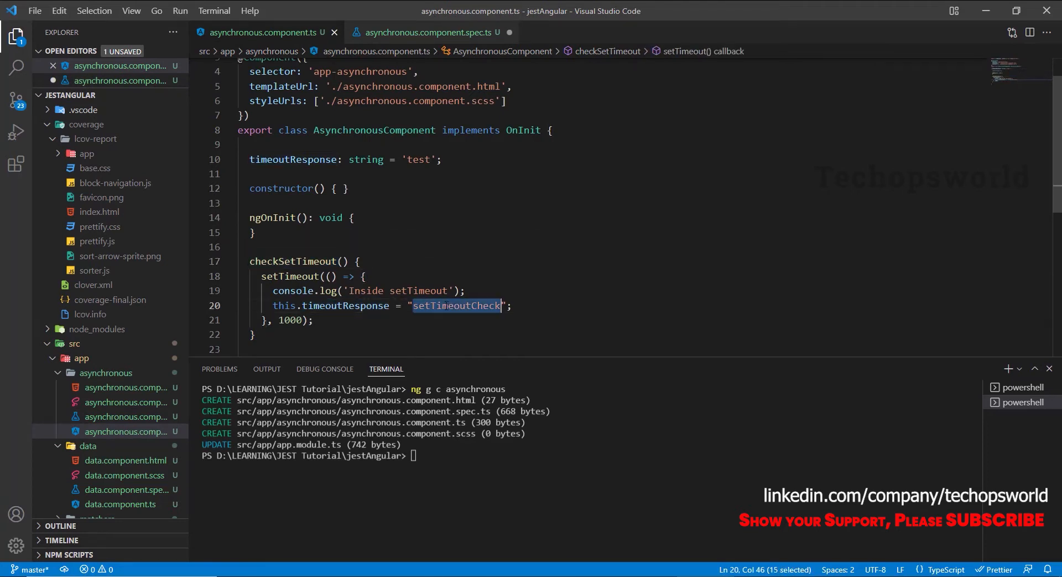
pyautogui.moveTo(377, 305)
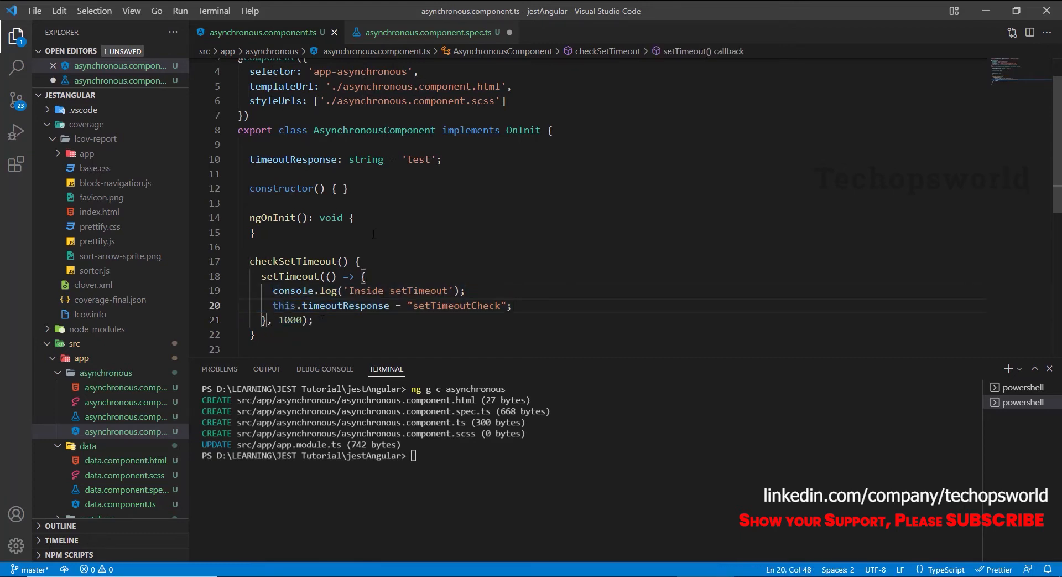
pyautogui.doubleClick(419, 160)
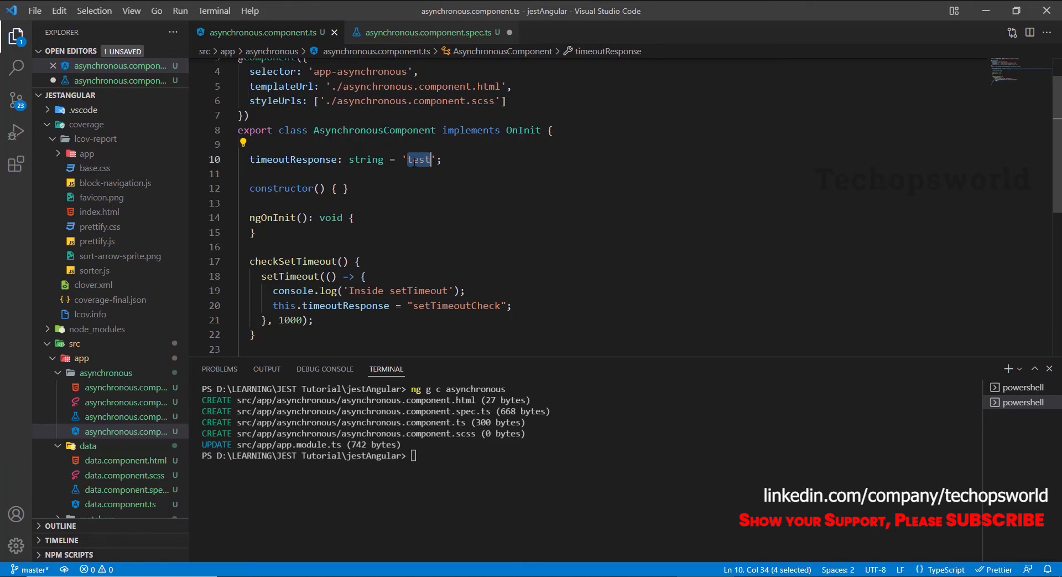
pyautogui.click(427, 33)
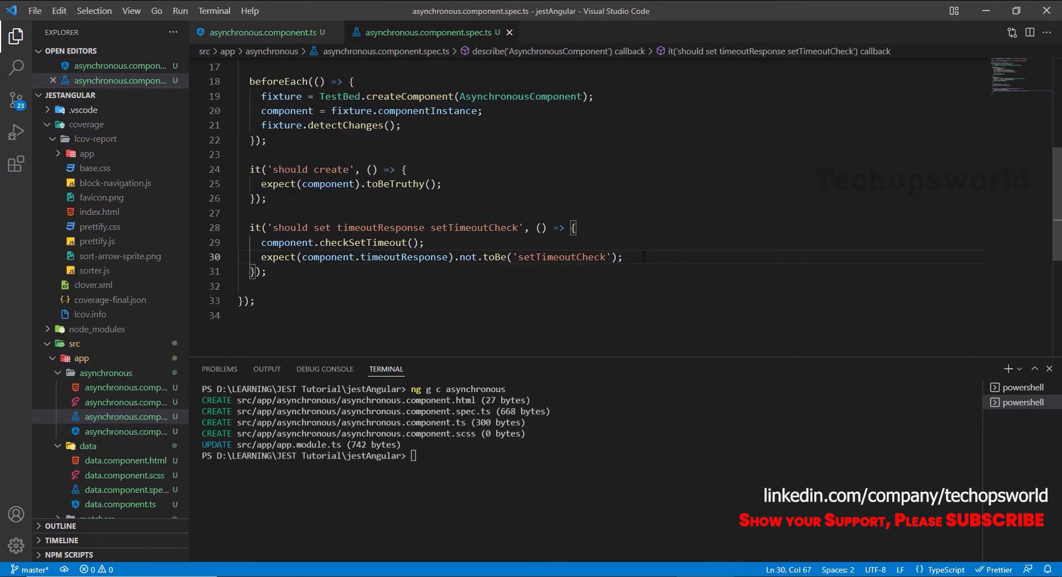
# - Add jest.advanceTimersByTime(1000) then expect(component.timeoutResponse).toBe('setTimeoutCheck')
pyautogui.press('enter')
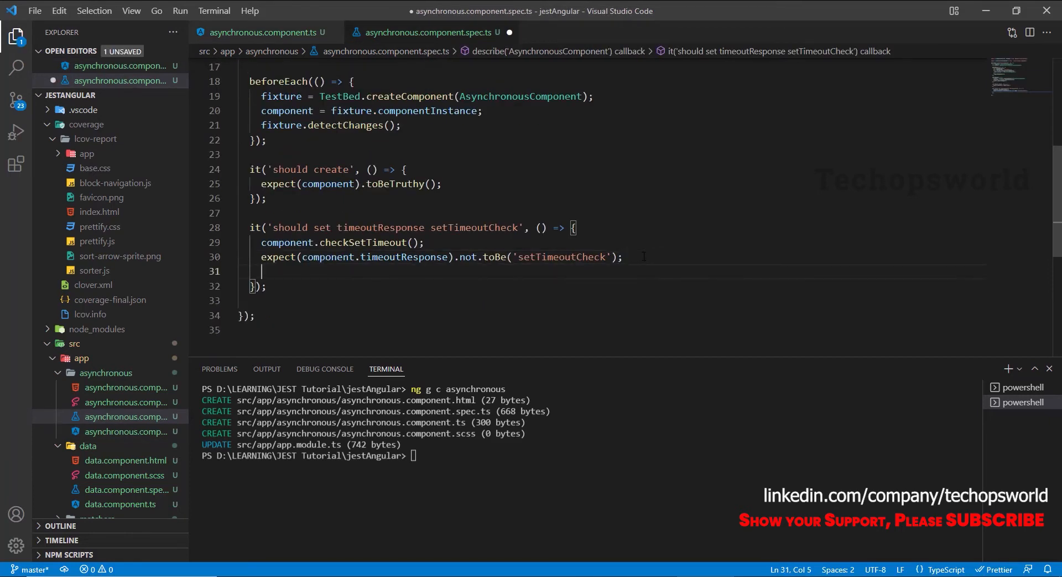
pyautogui.write('j')
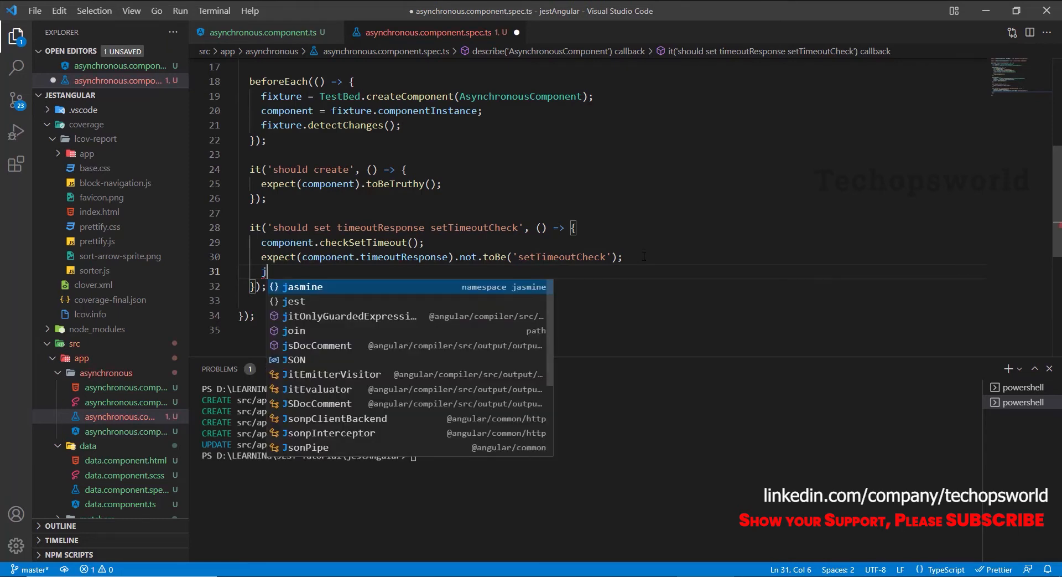
pyautogui.write('est.advanceTimersByTime')
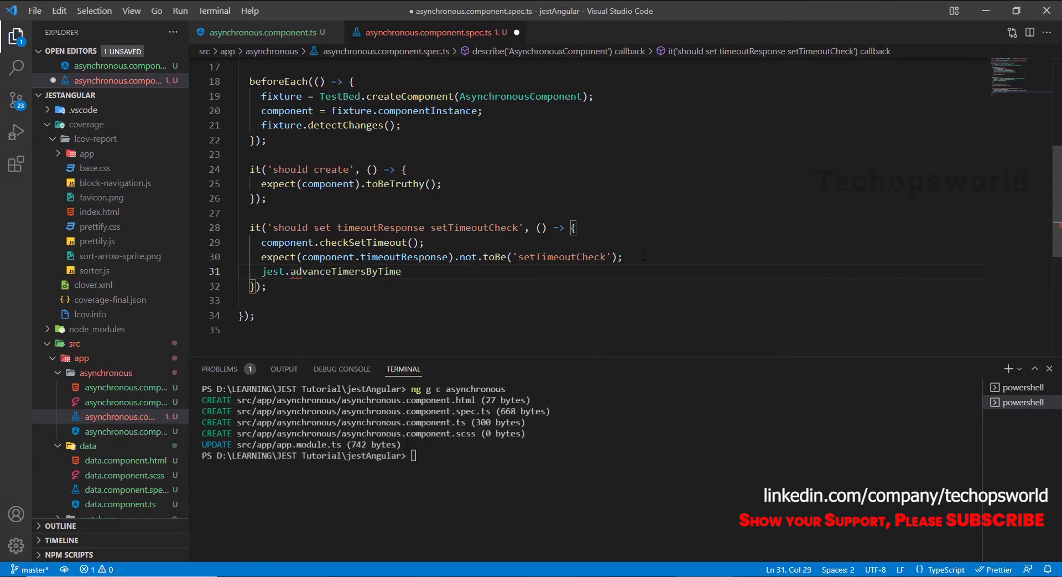
pyautogui.write('()')
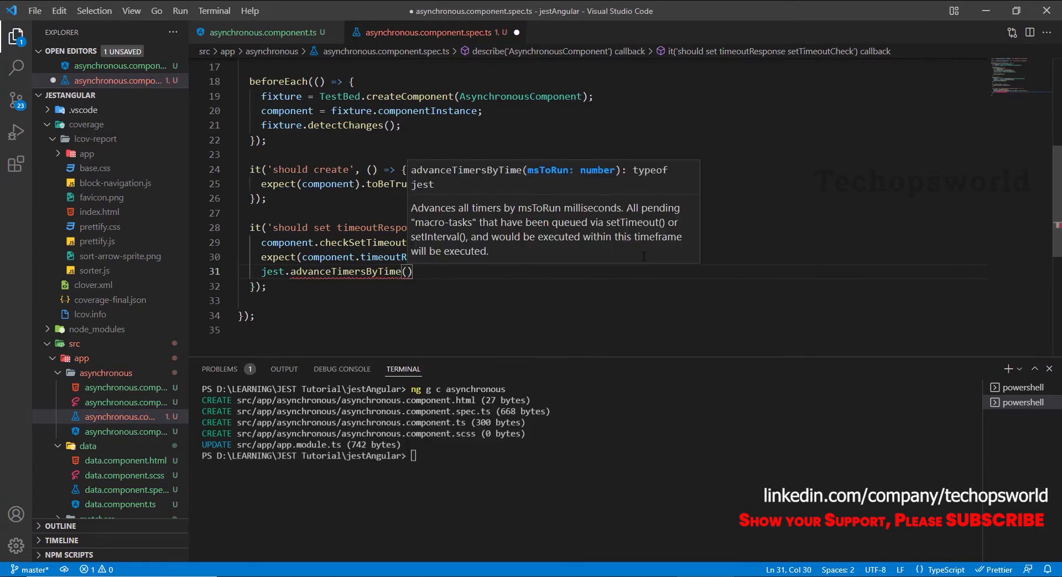
pyautogui.write('1000')
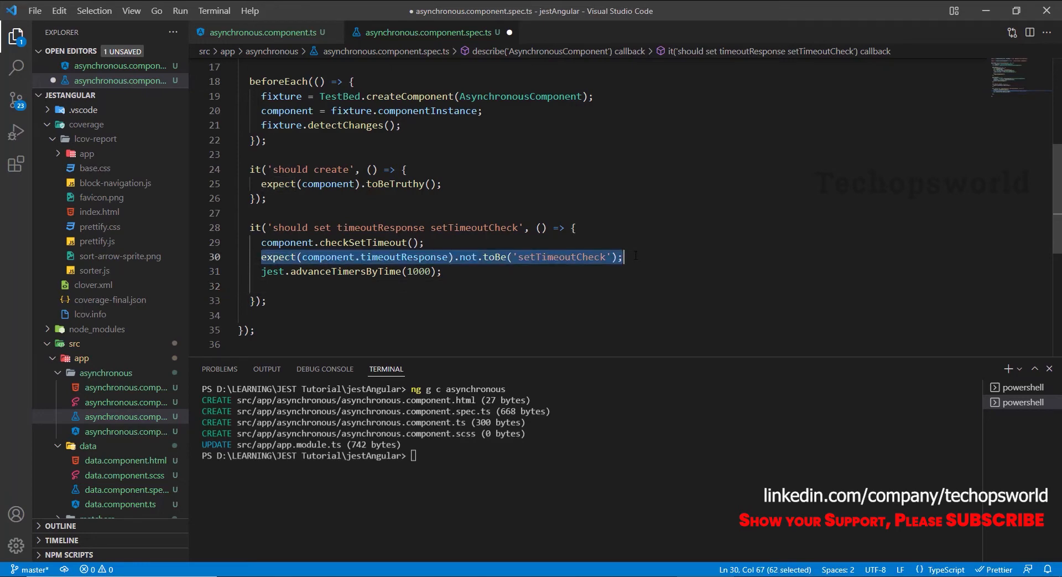
pyautogui.click(284, 286)
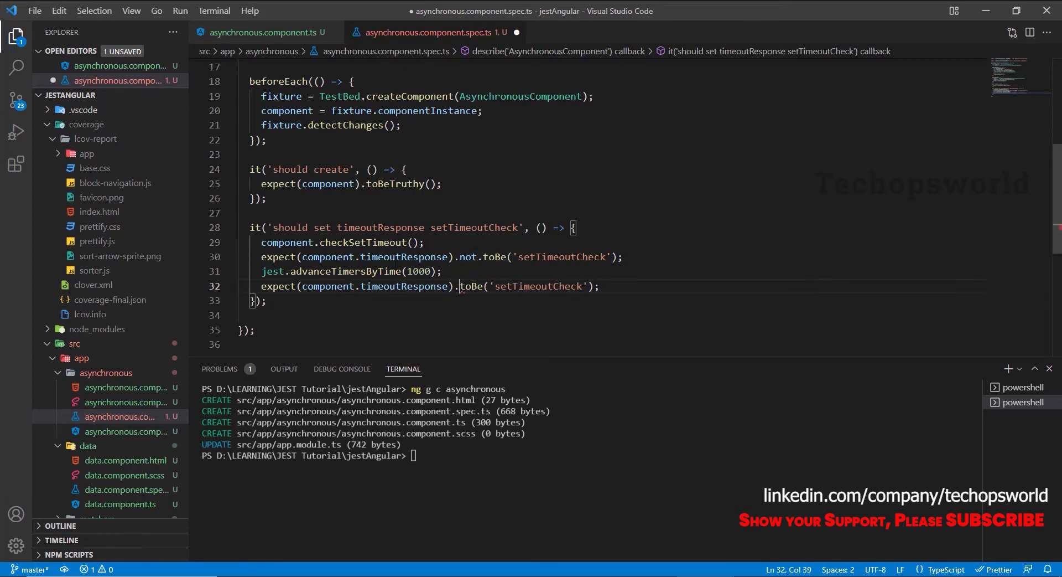
pyautogui.doubleClick(344, 271)
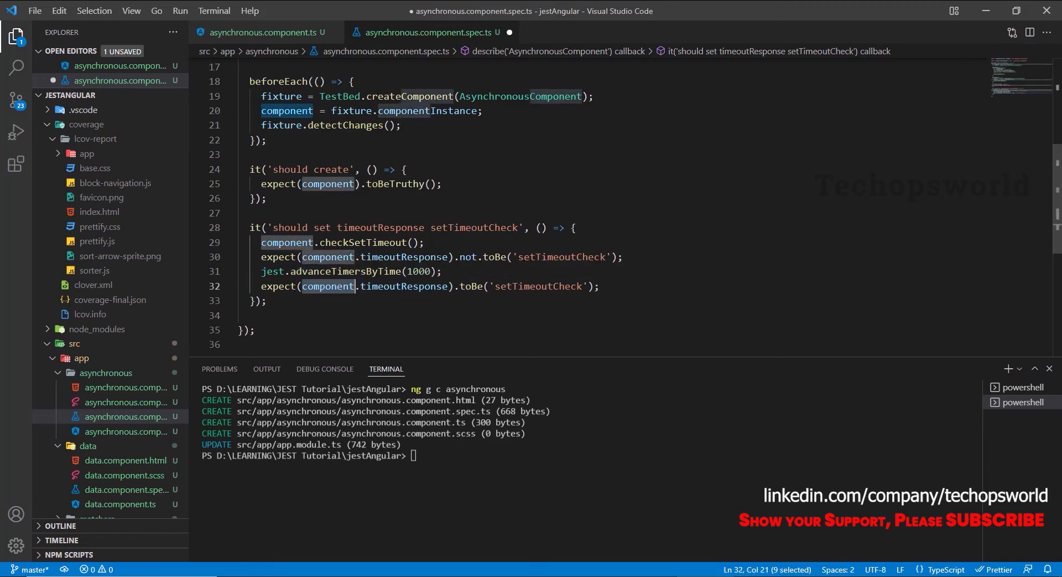
pyautogui.moveTo(325, 271)
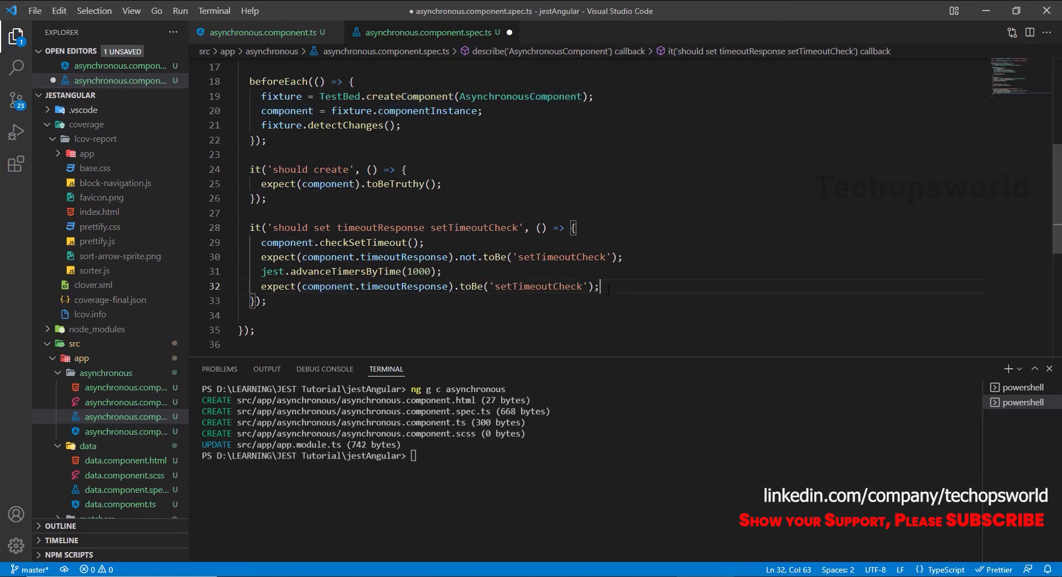
# - Add expect(setTimeout).toHaveBeenCalledTimes(1); and save the spec
pyautogui.write('expe')
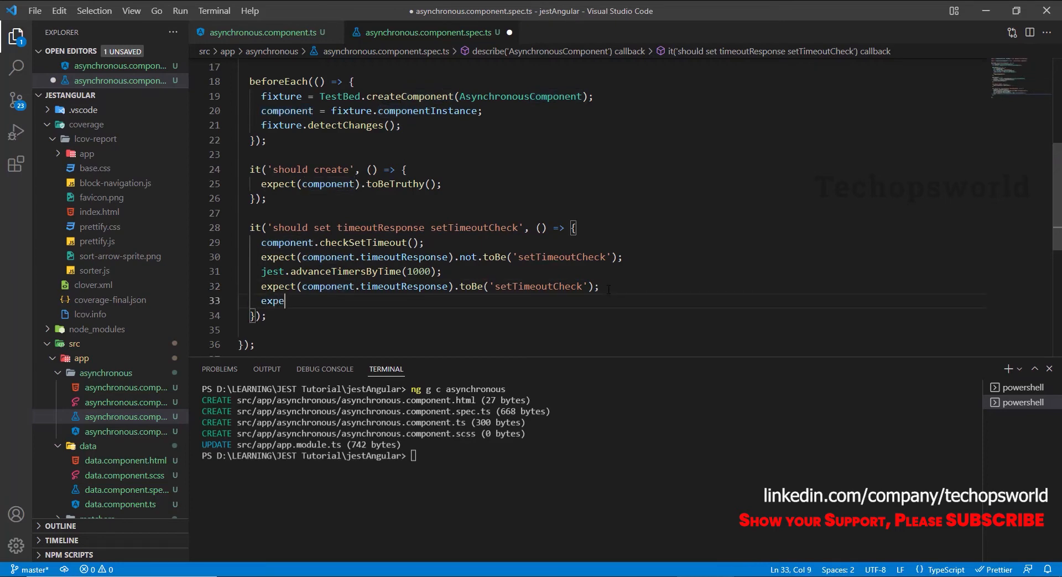
pyautogui.write('ct(setTimeout')
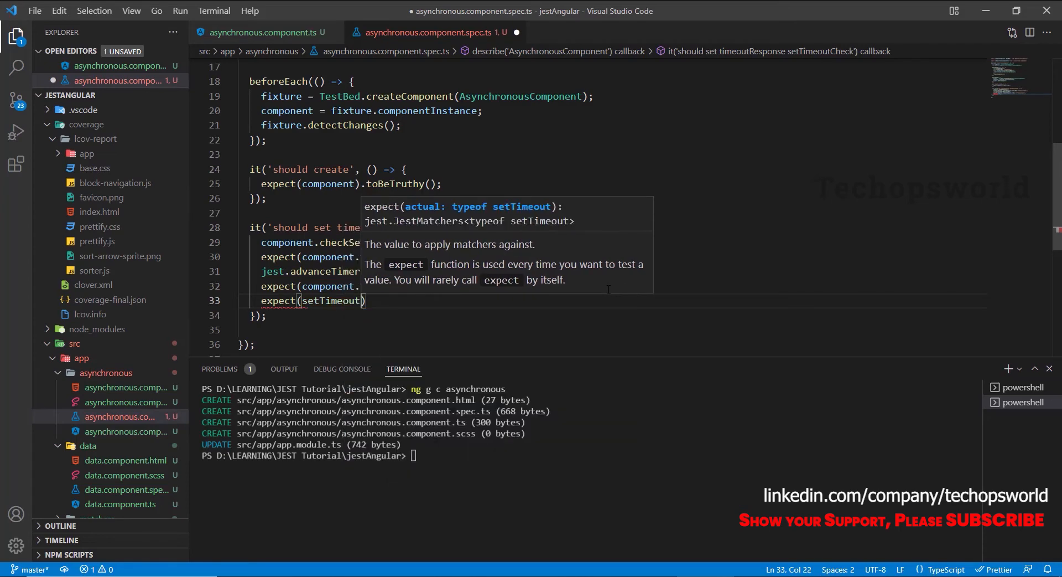
pyautogui.write('.')
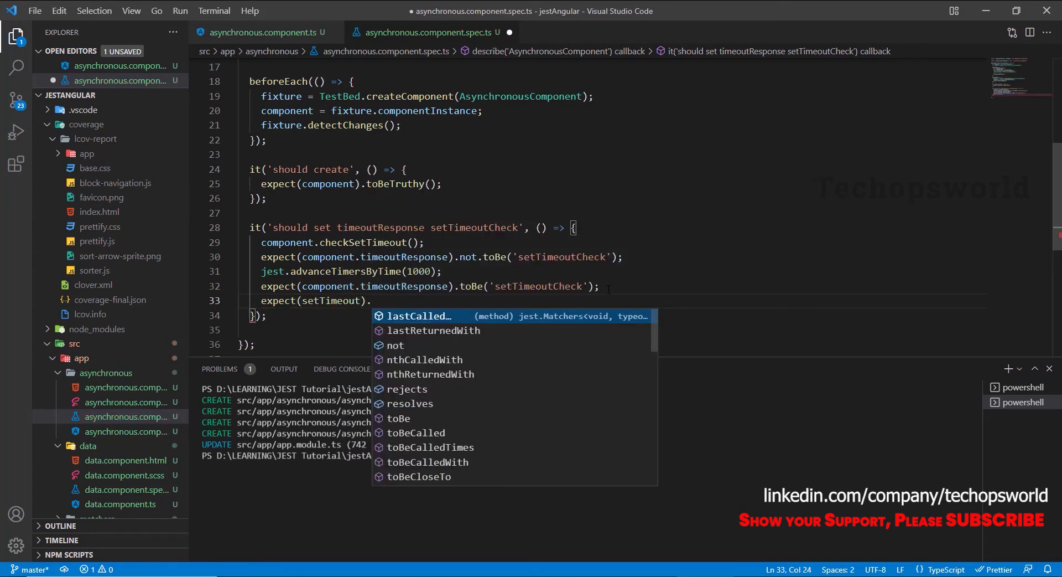
pyautogui.write('toHaveBeenCalledTimes(')
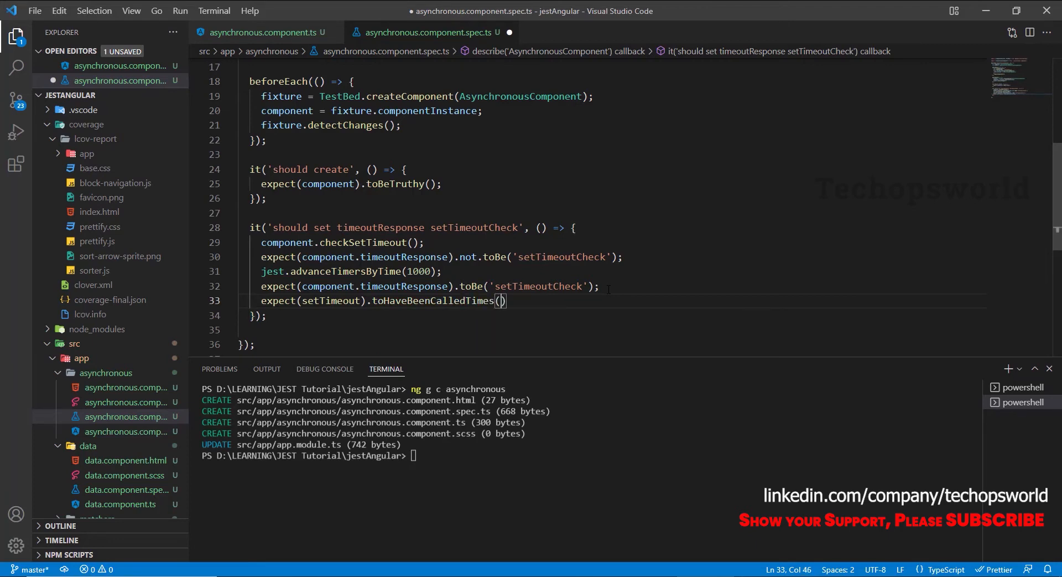
pyautogui.write('1')
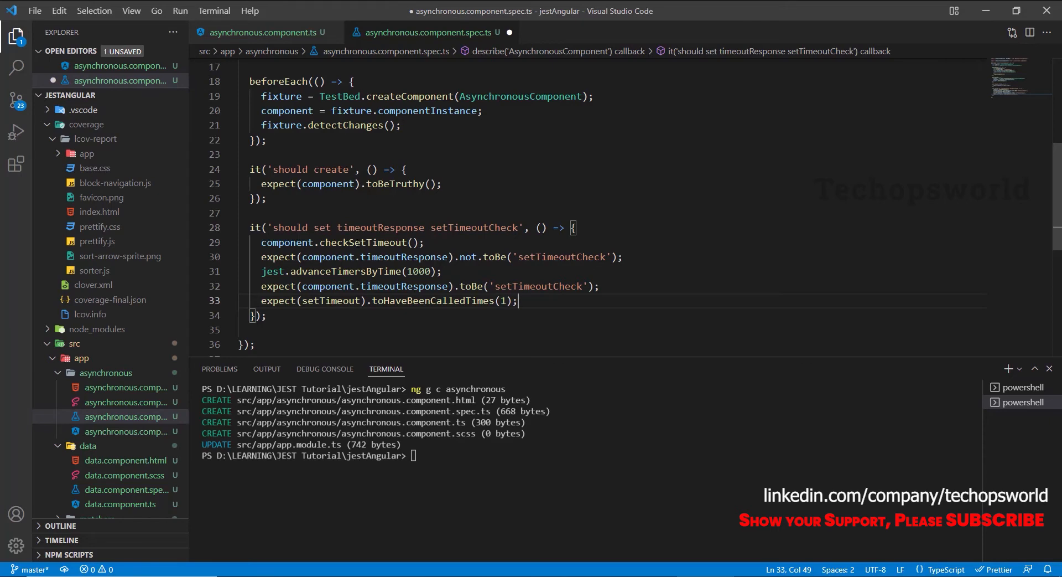
pyautogui.doubleClick(363, 243)
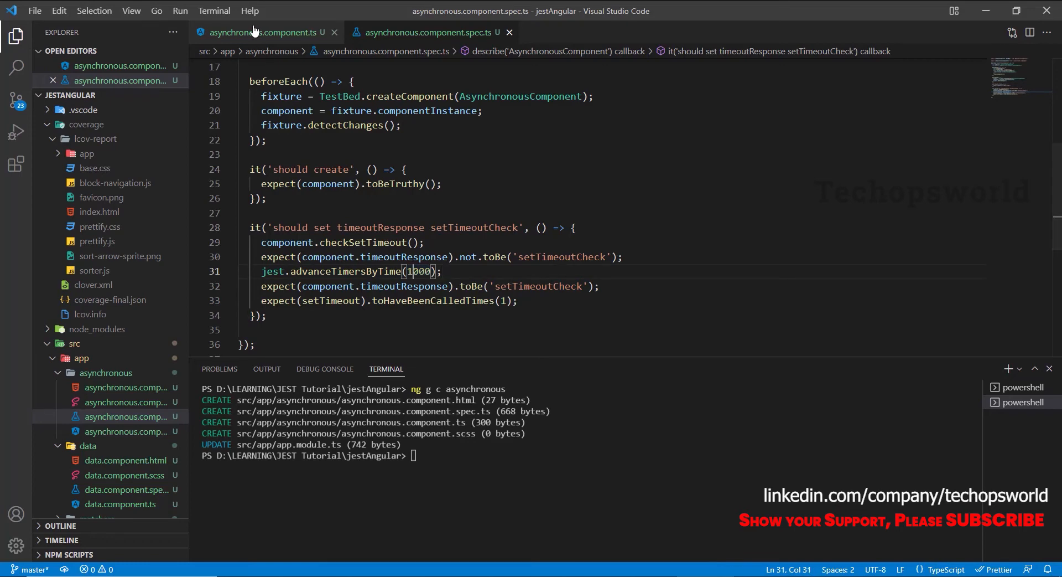
# - Check the component's setTimeout delay and select the 1000 in the spec's timer advance
pyautogui.click(261, 32)
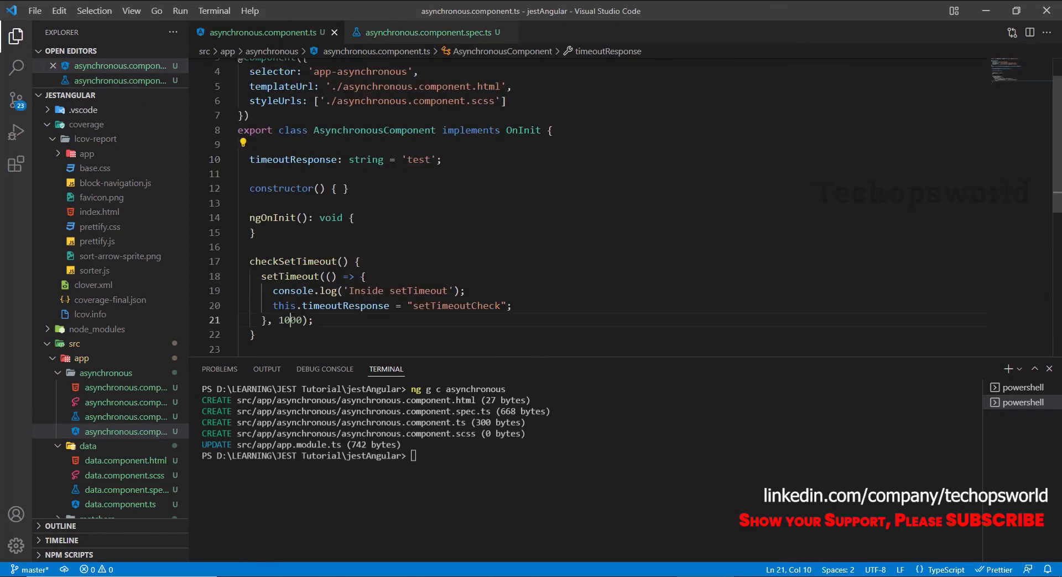
pyautogui.click(429, 32)
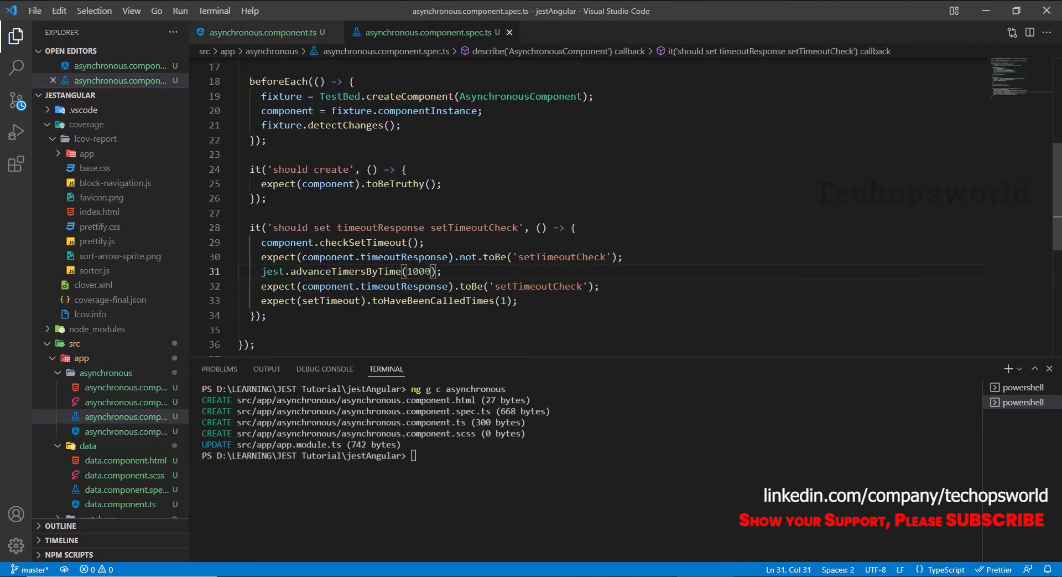
pyautogui.doubleClick(418, 271)
pyautogui.write('// ')
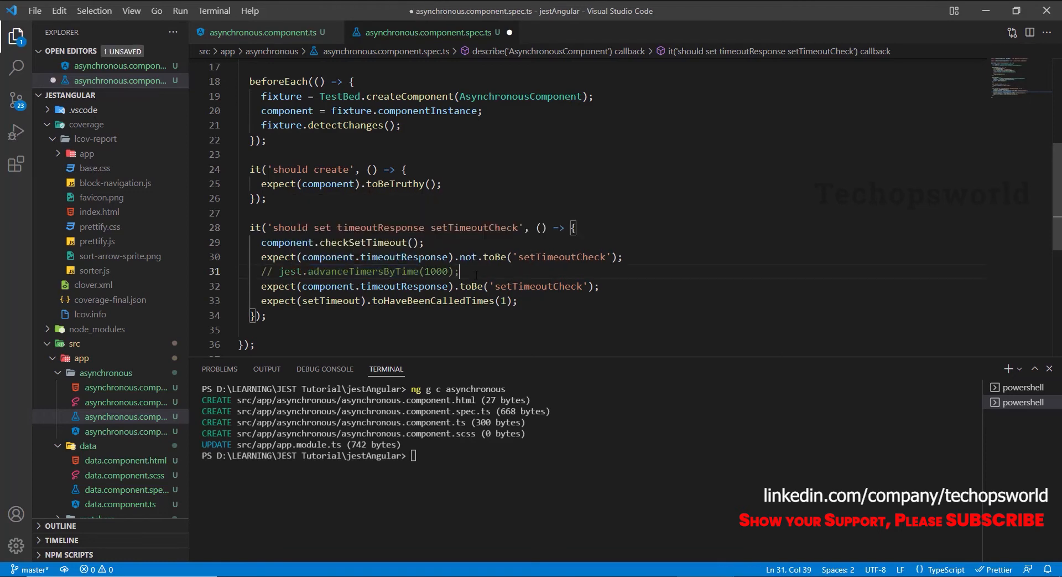
# - Add a commented-out jest.runAllTimers() alternative below the timer advance and save
pyautogui.write('jes')
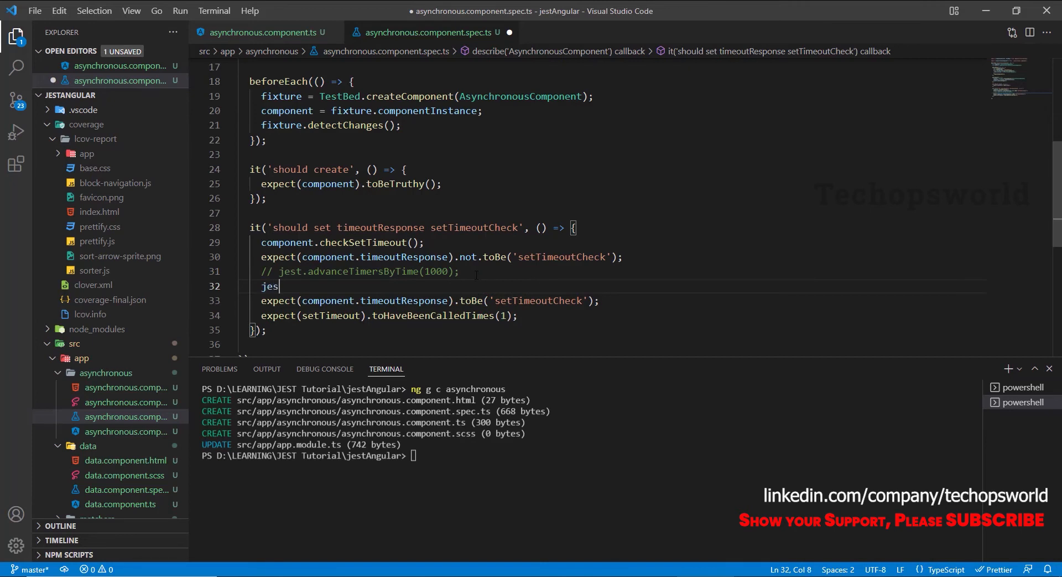
pyautogui.write('t.run')
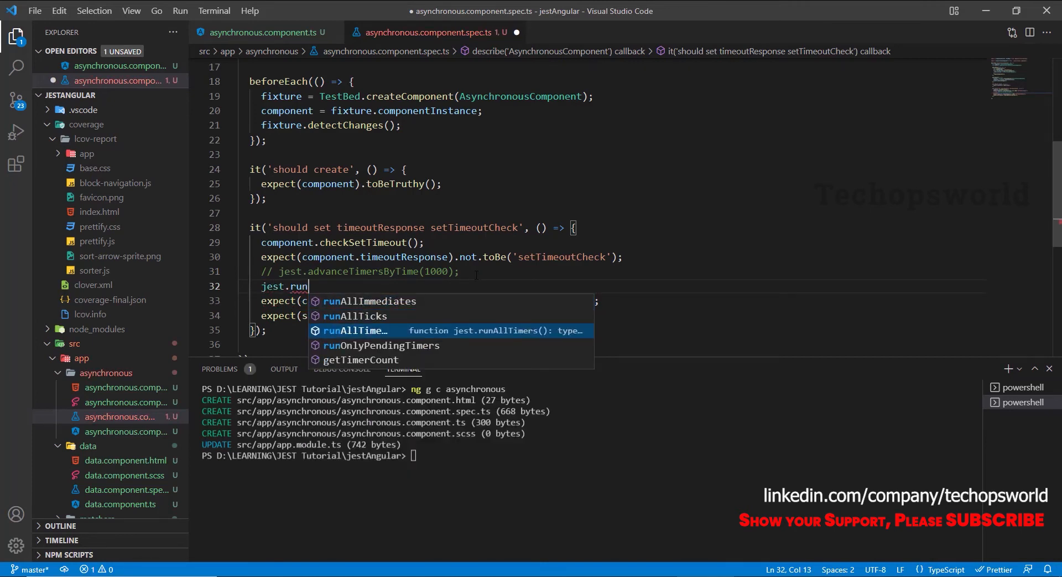
pyautogui.press('Enter')
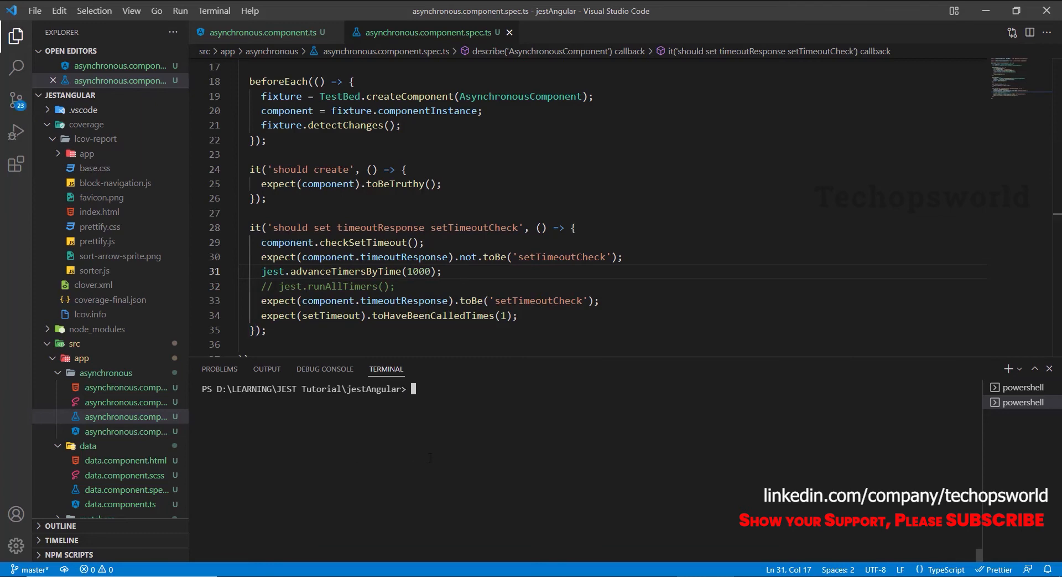
# - Run npm run test:coverage and expand the coverage report's app folder in the Explorer
pyautogui.write('npm run te')
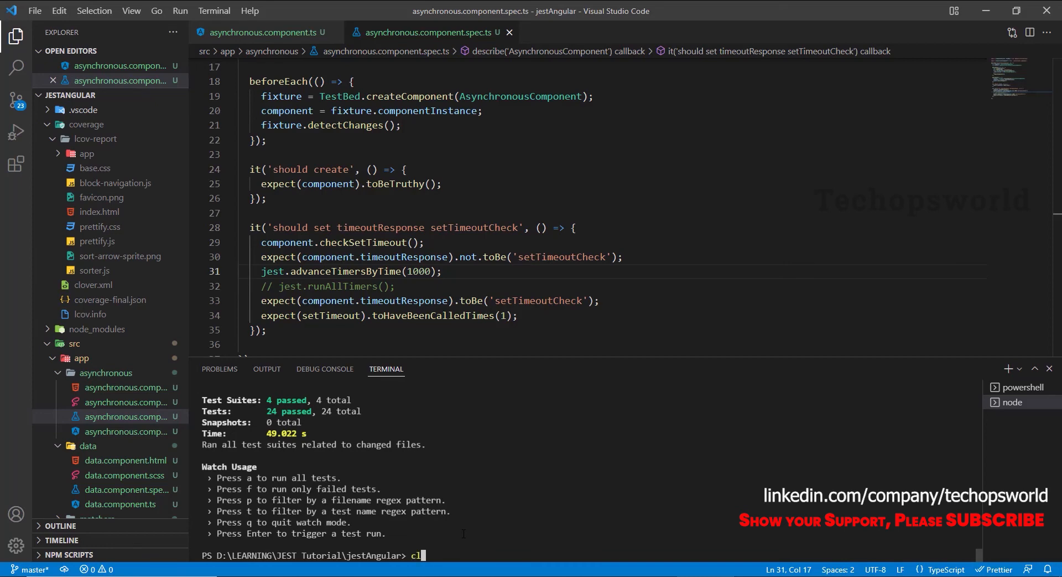
pyautogui.write('npm run')
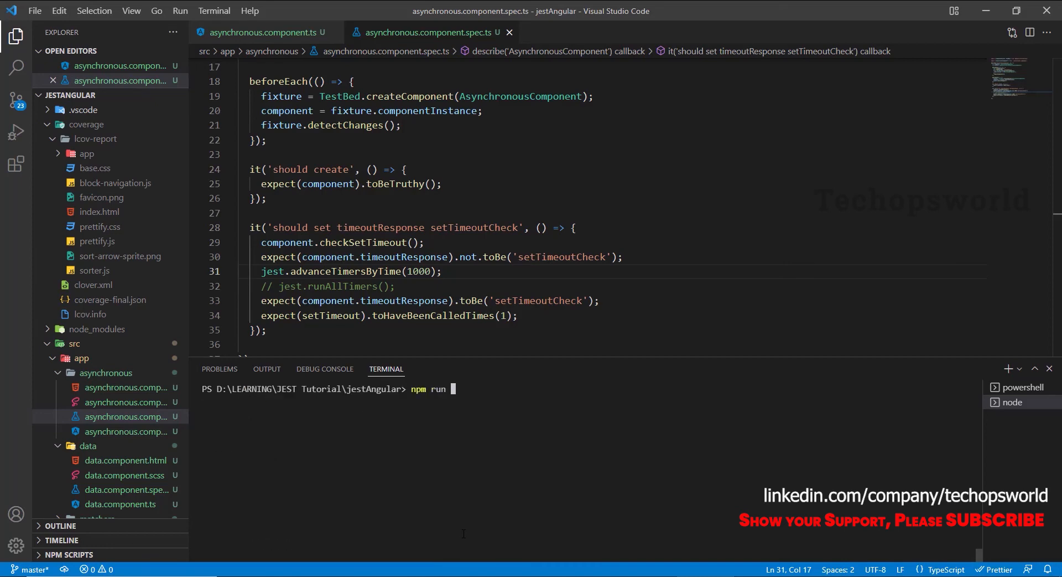
pyautogui.write('test:coverage')
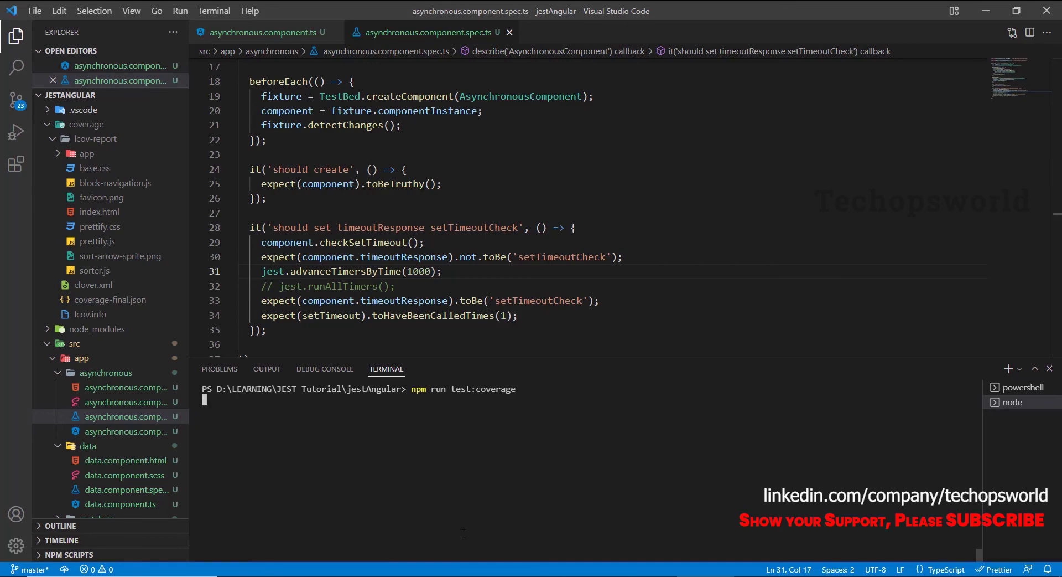
pyautogui.press('Enter')
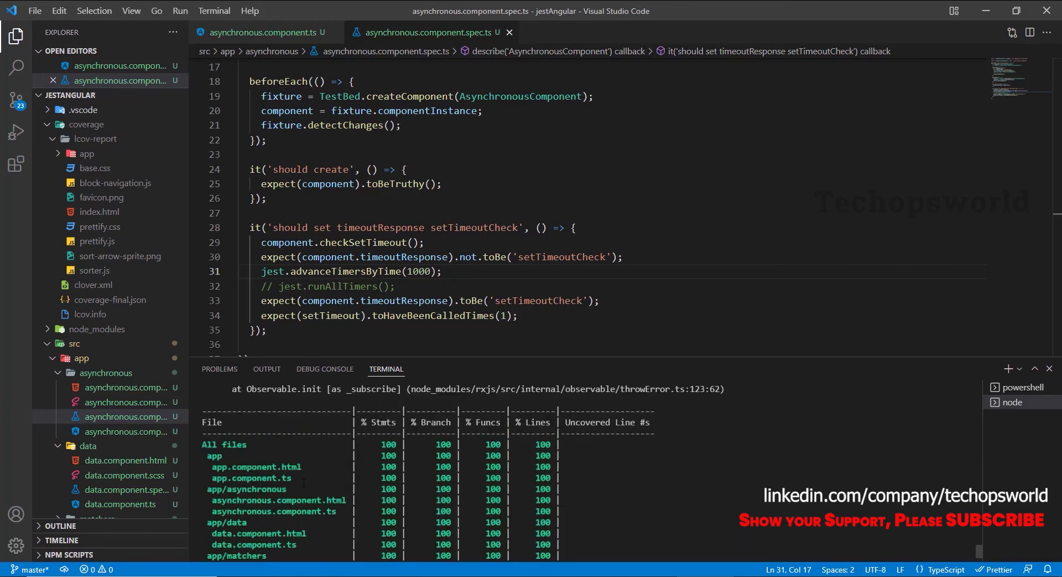
pyautogui.moveTo(86, 153)
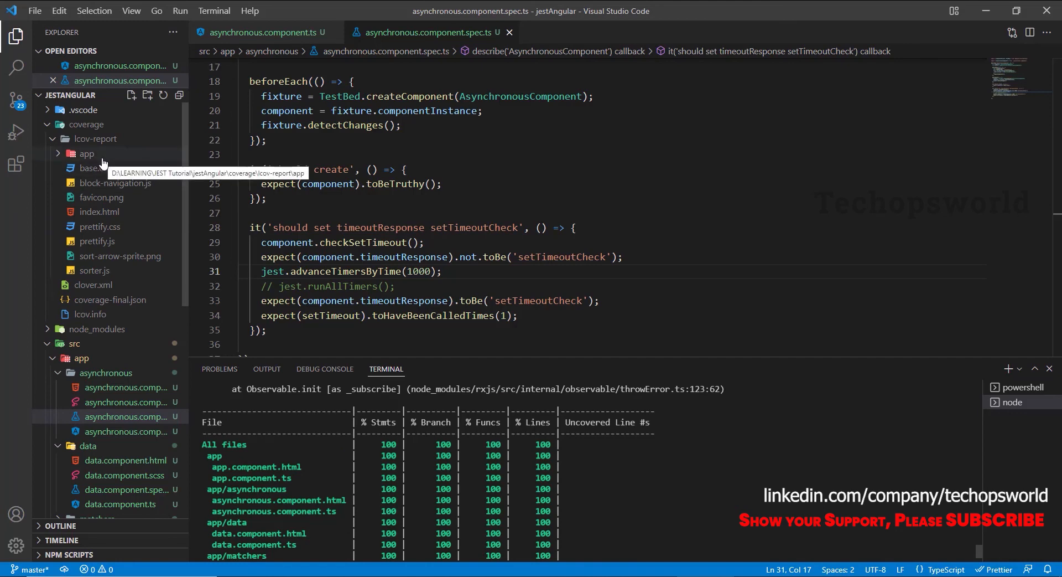
pyautogui.click(87, 152)
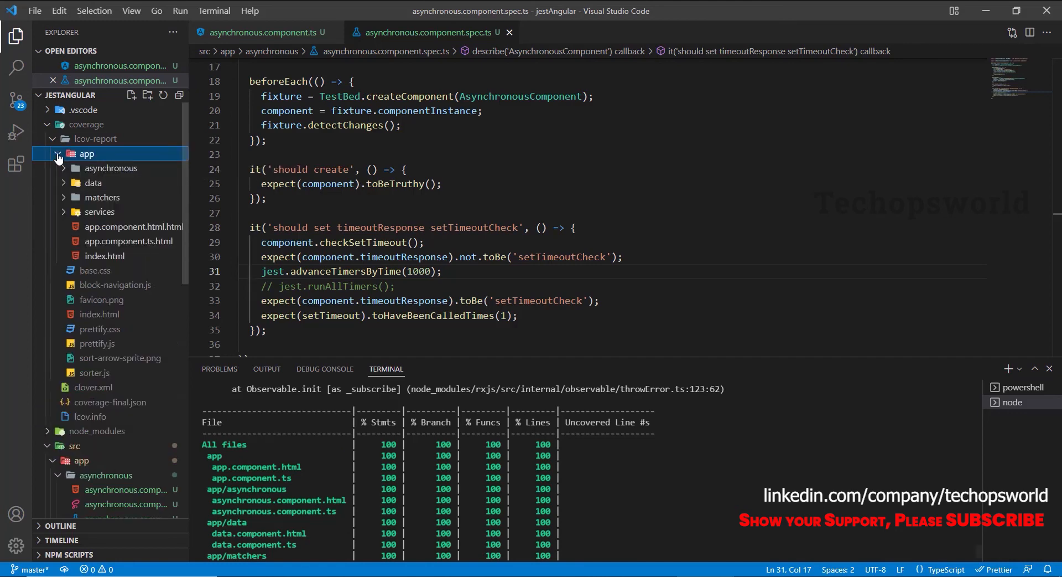
# - Drill from the app/asynchronous folder report into asynchronous.component.ts, showing 100% line coverage
pyautogui.click(86, 153)
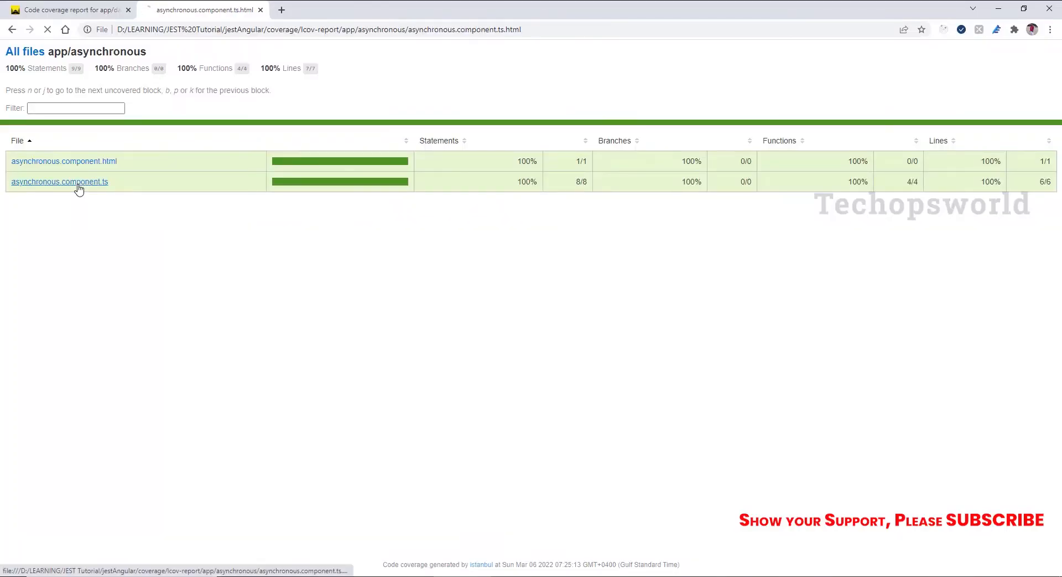
pyautogui.click(59, 182)
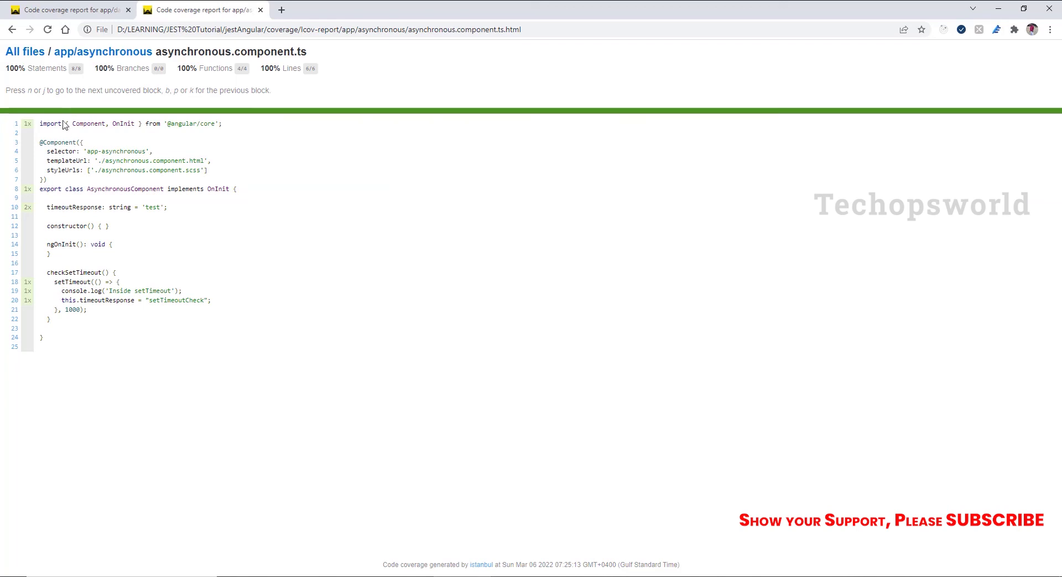
pyautogui.moveTo(99, 395)
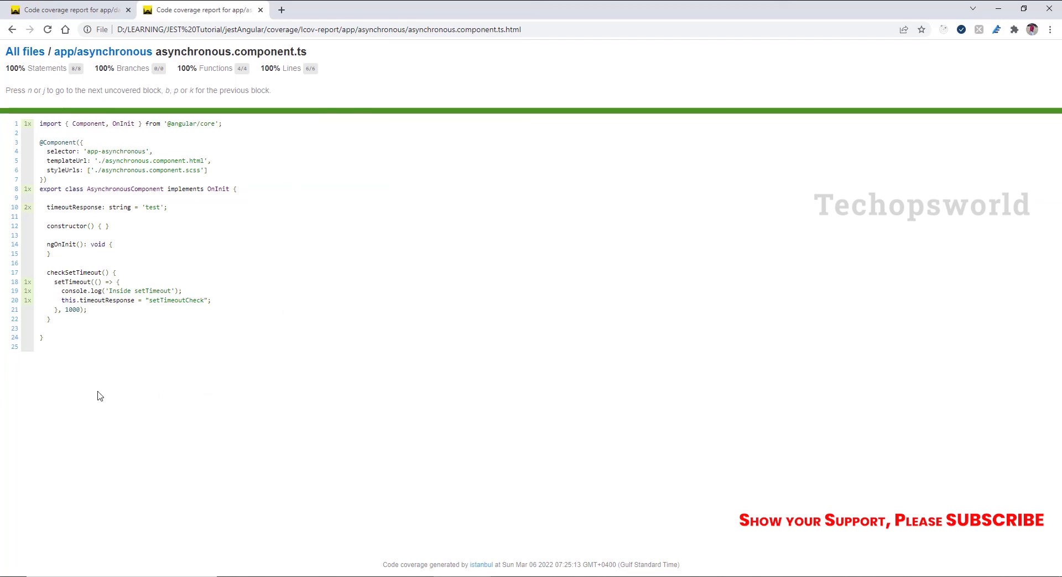